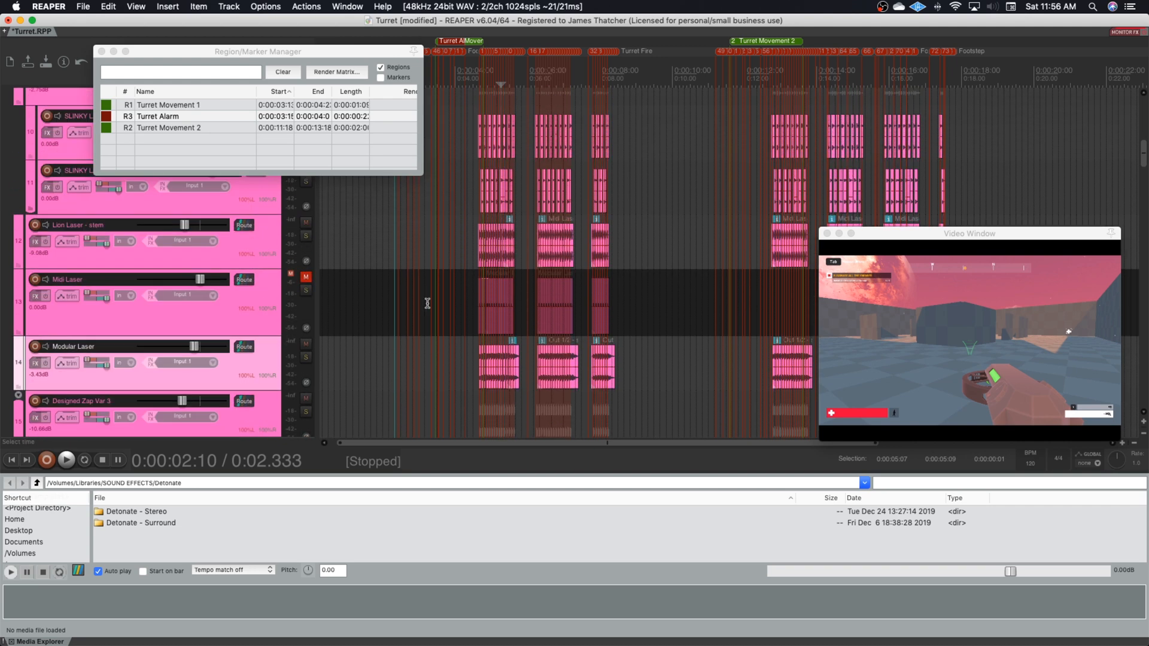
Step: Focus the region list in the Region/Marker Manager after adjusting the arrange view
scroll("down", 3)
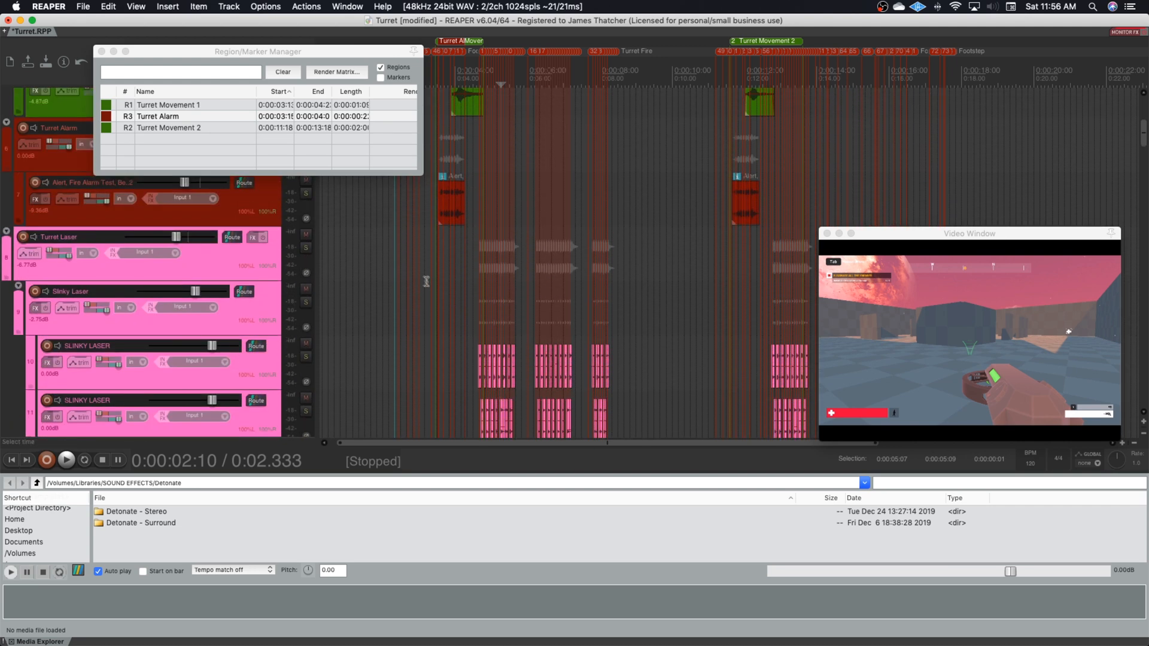
mouse_move(620, 249)
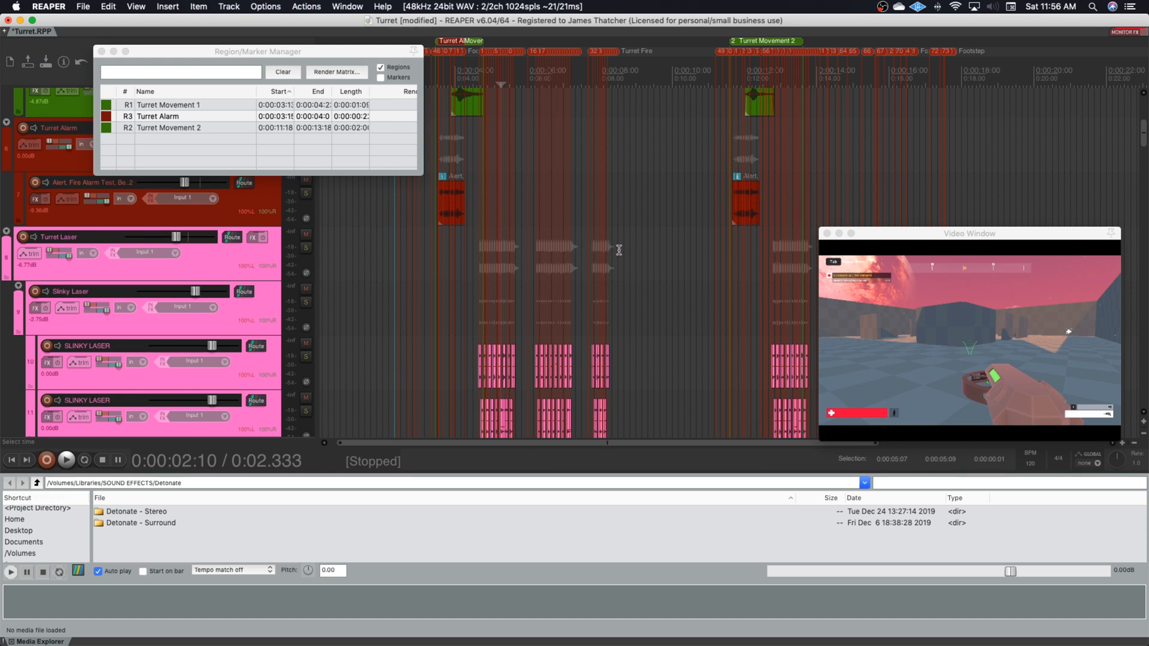
mouse_move(508, 315)
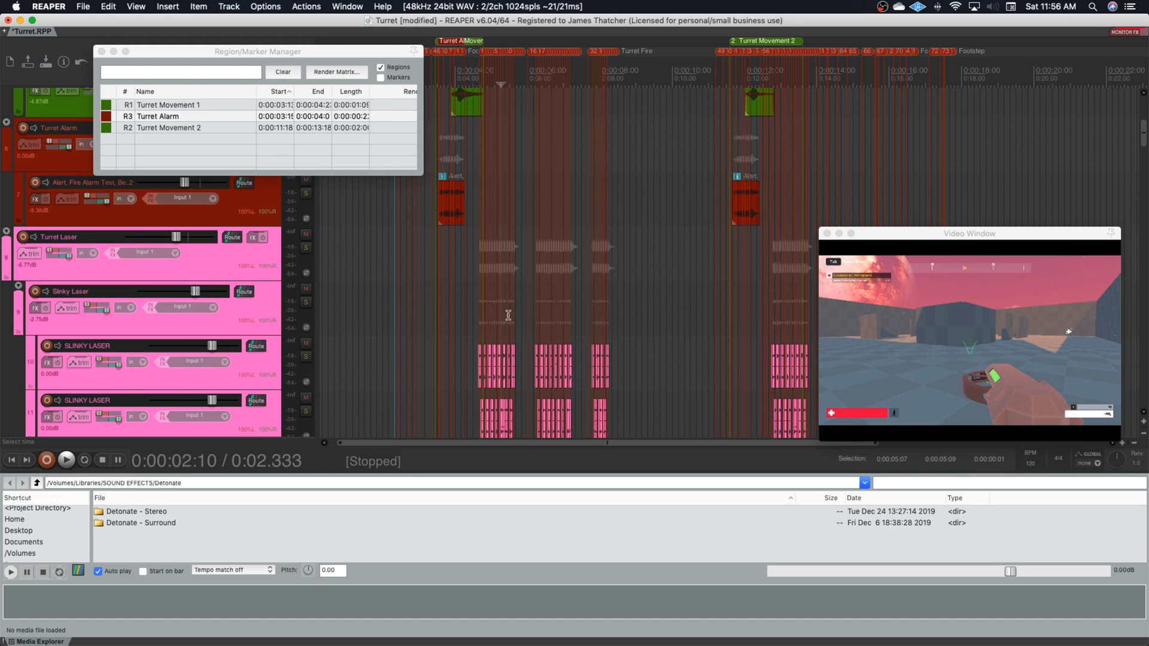
scroll("down", 3)
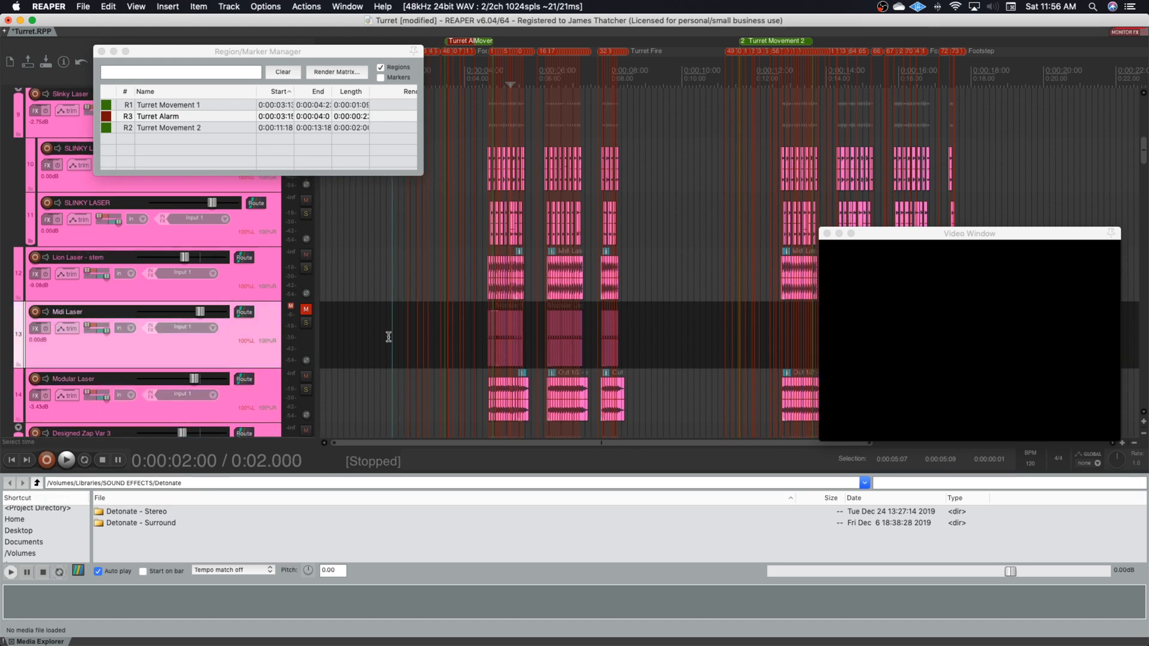
left_click(65, 461)
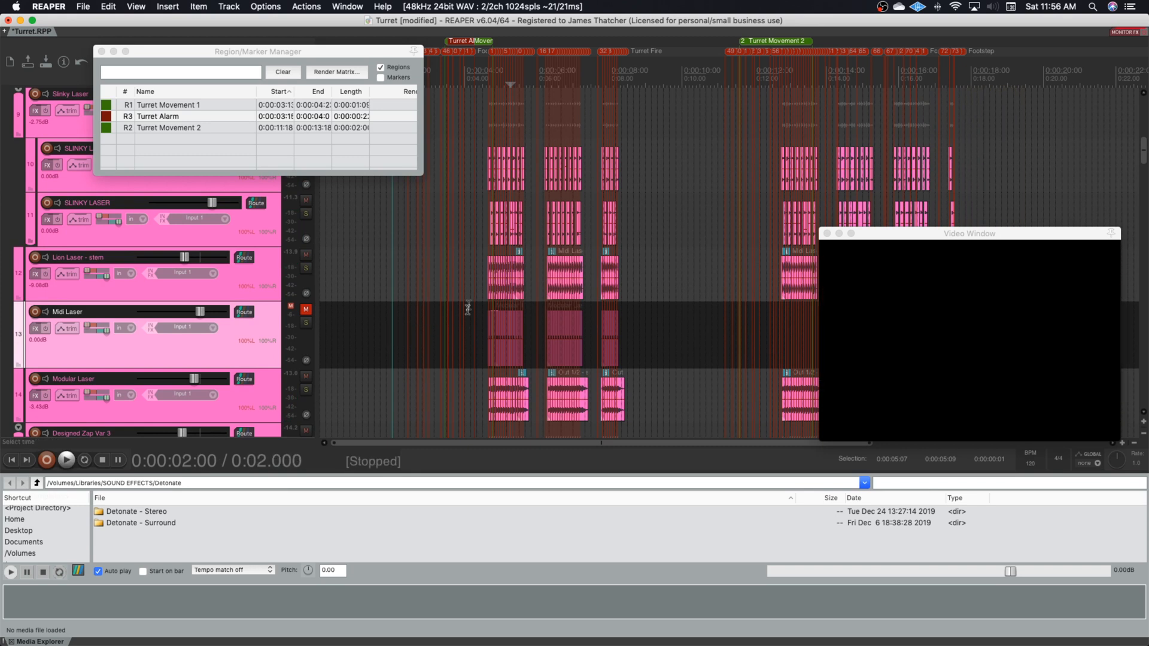
left_click(168, 116)
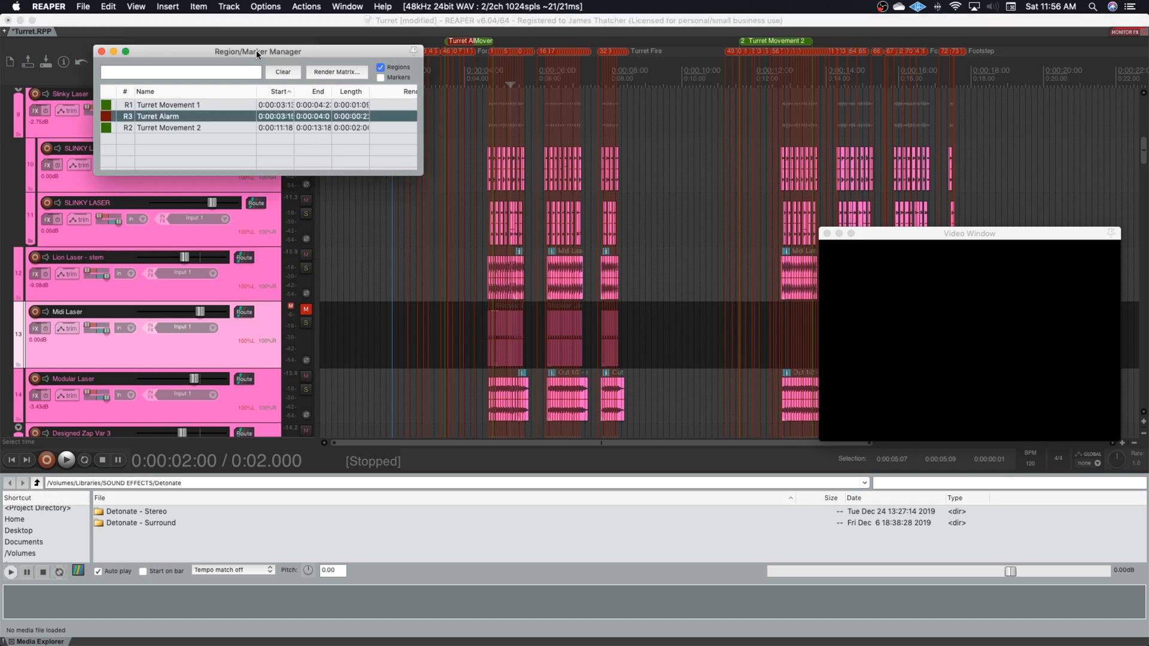
mouse_move(373, 133)
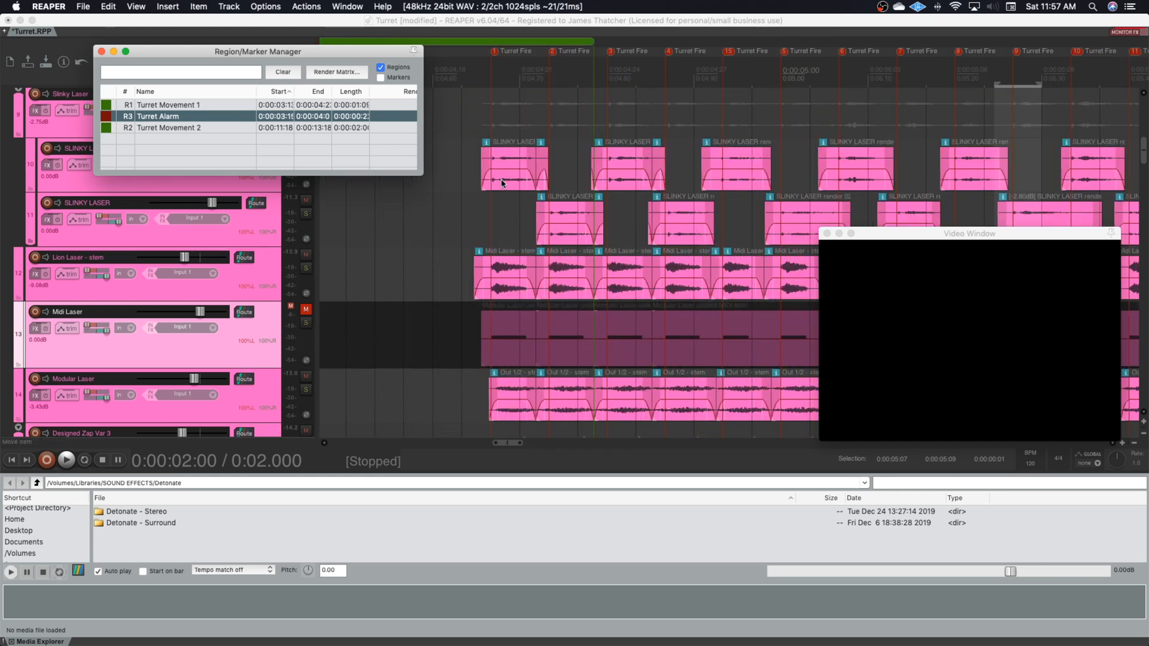
mouse_move(548, 180)
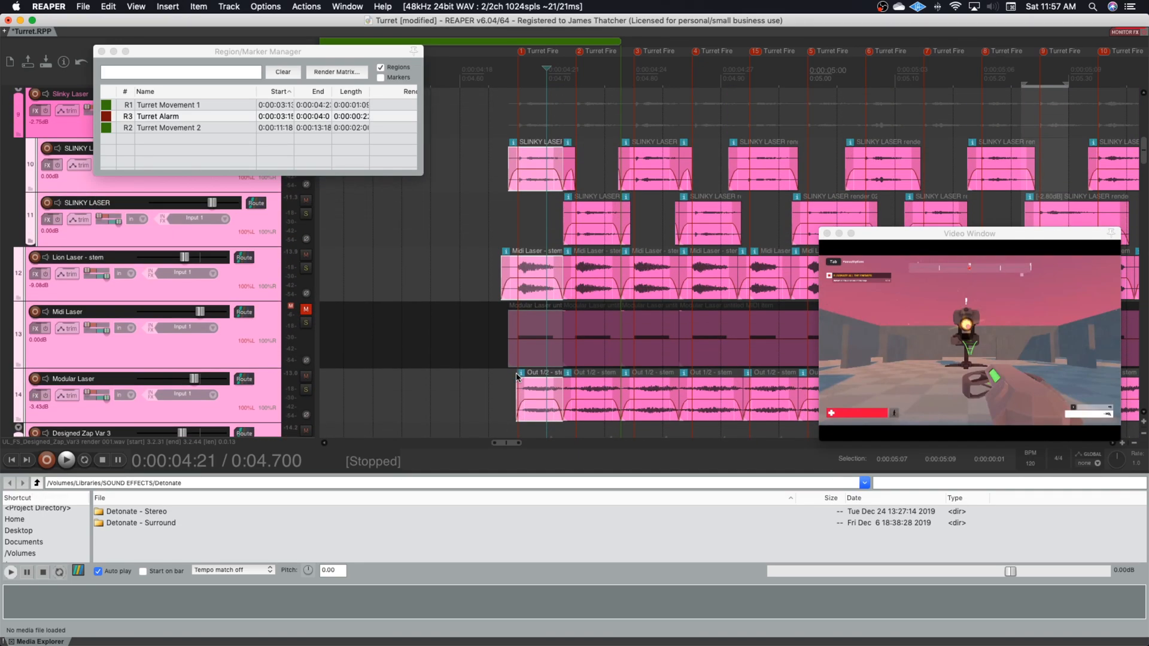
left_click(306, 6)
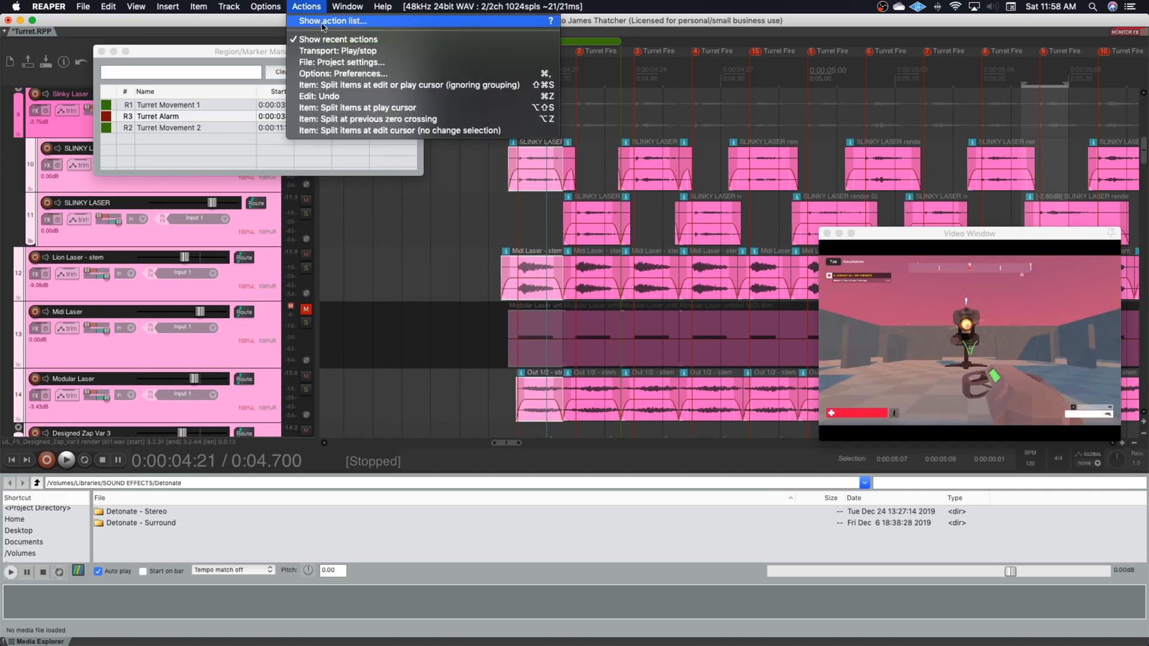
left_click(332, 20)
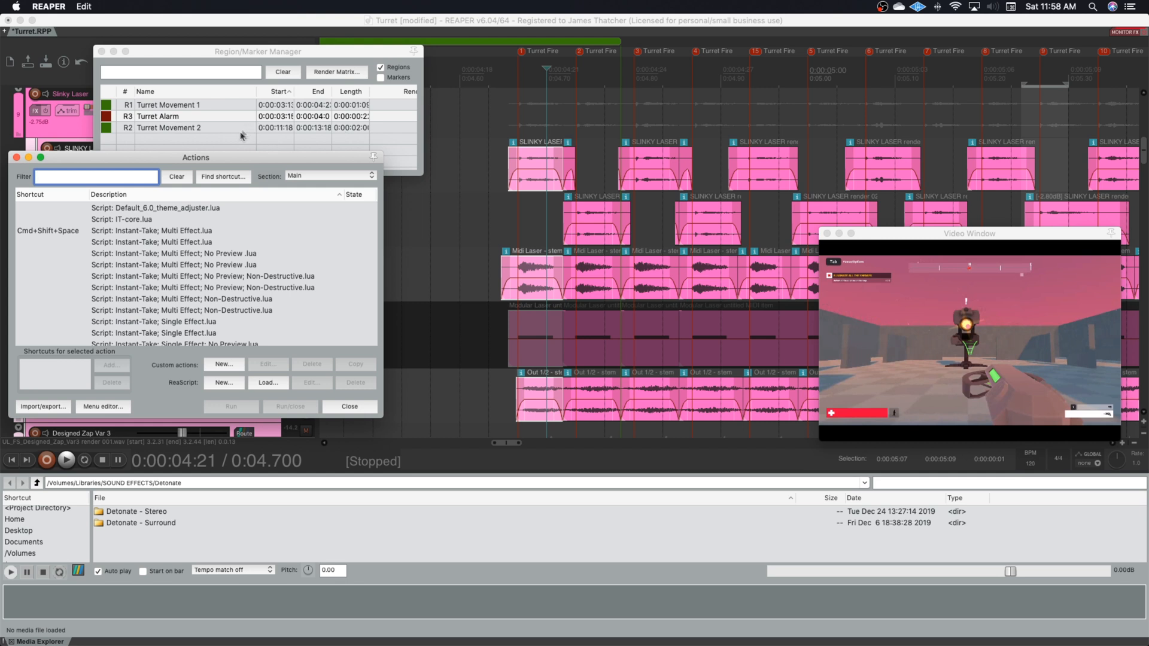
type("region")
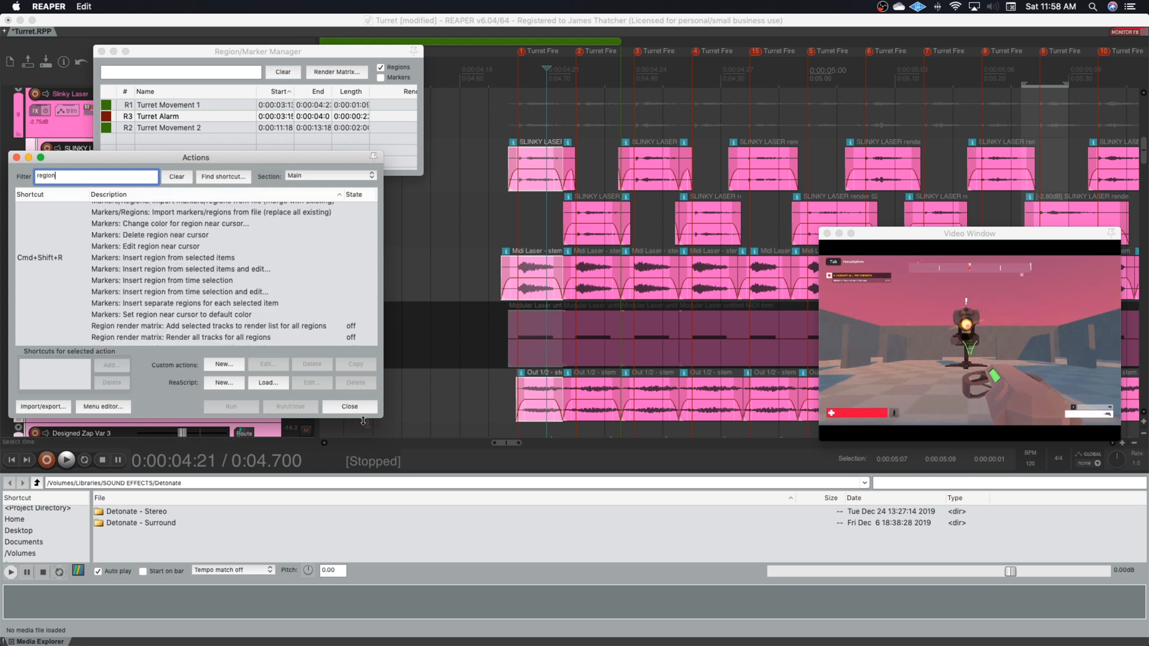
left_click(350, 407)
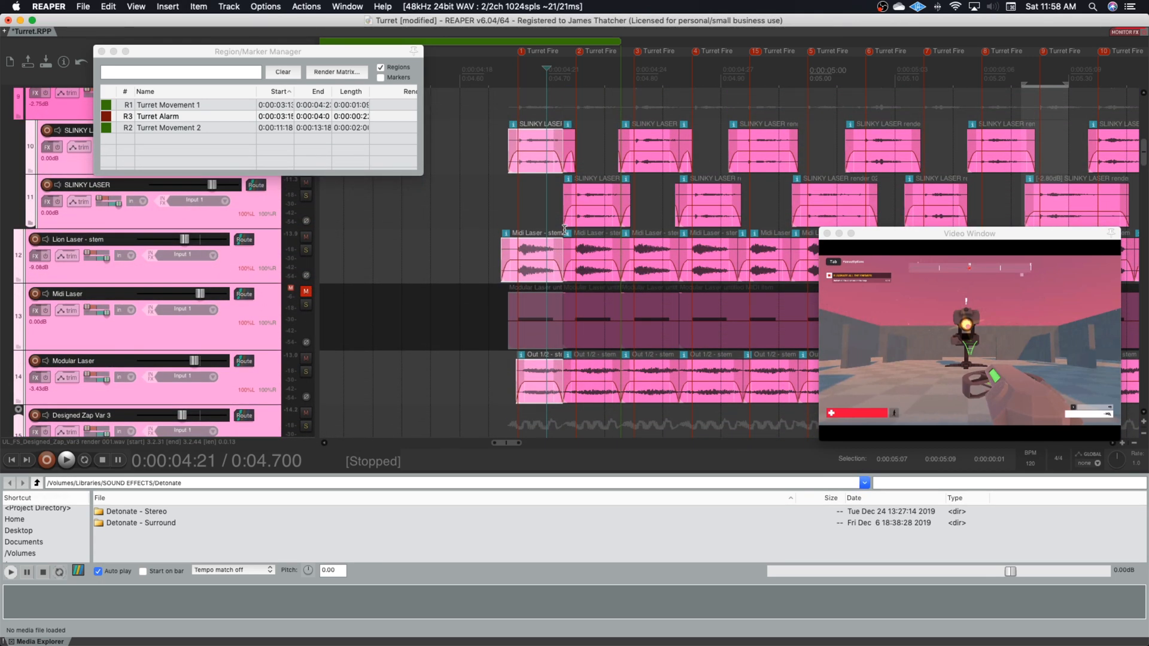
mouse_move(565, 232)
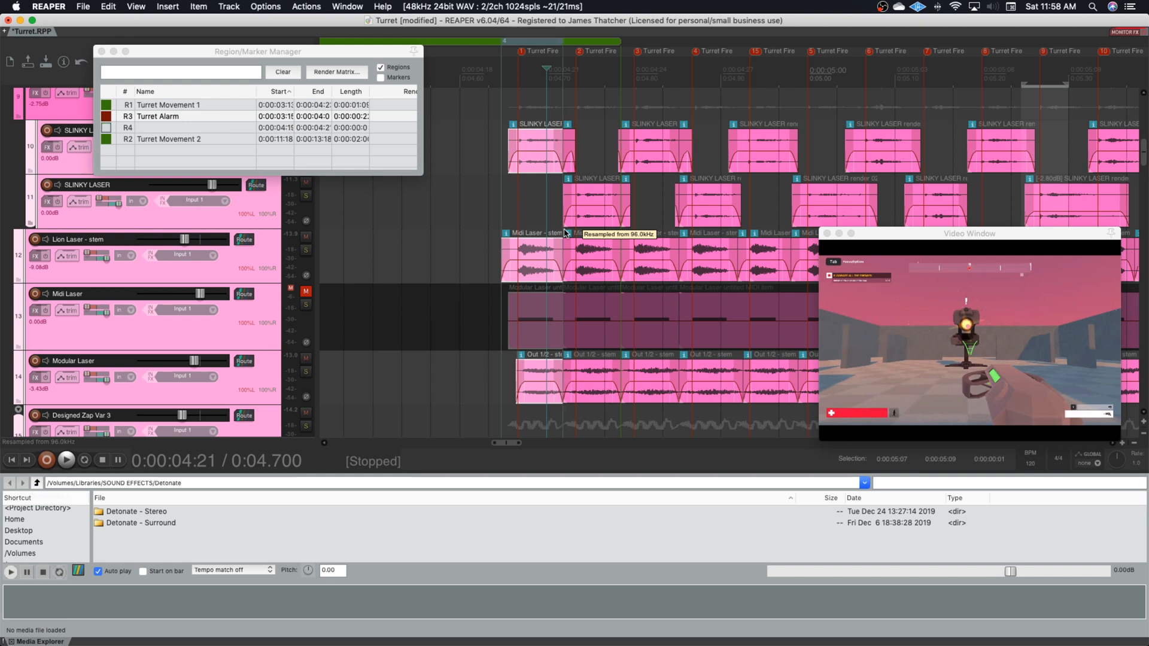
mouse_move(421, 180)
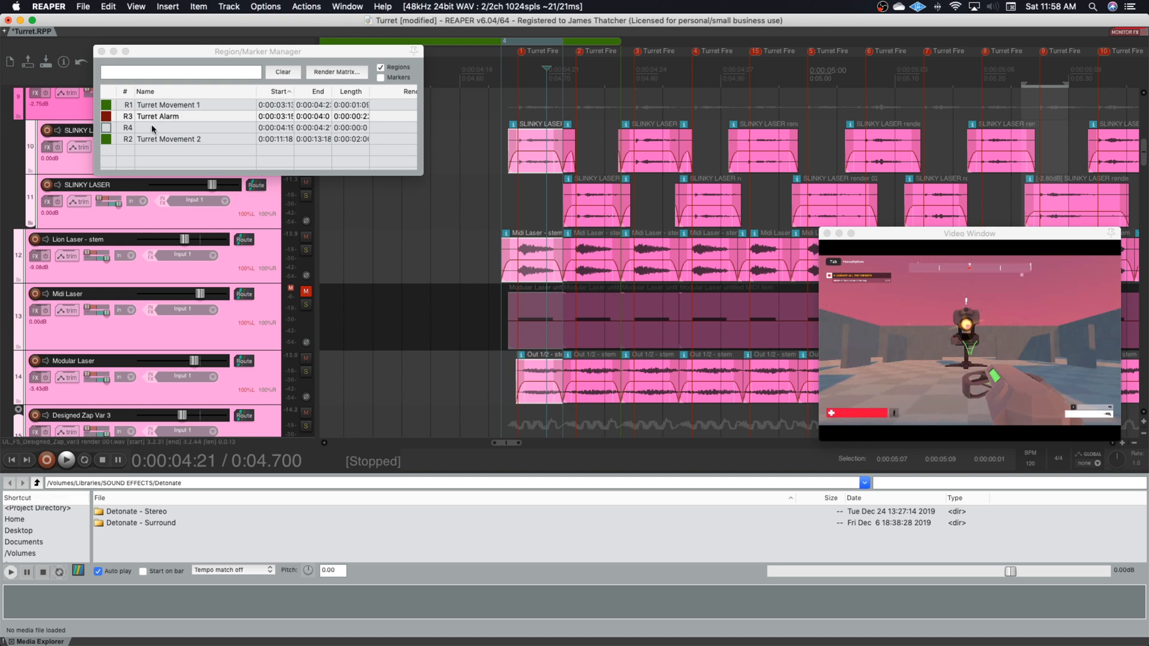
Step: Rename region R4 to Turret Laser 1 and colour it pink
double_click(195, 127)
type("Turret Laser 1")
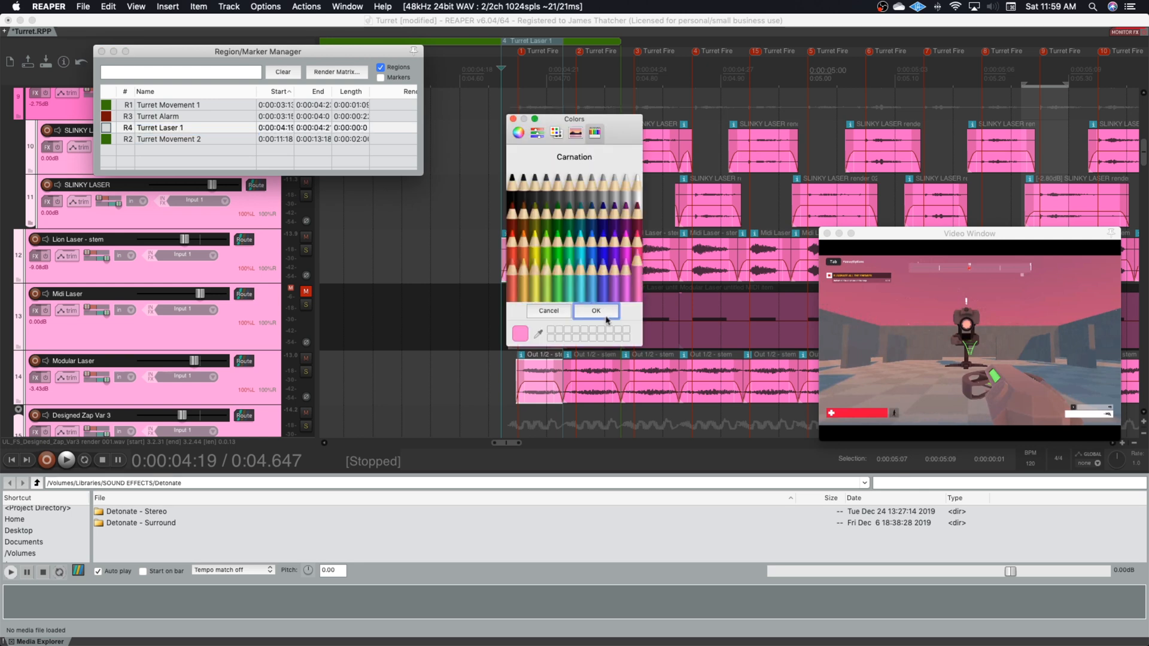
left_click(595, 311)
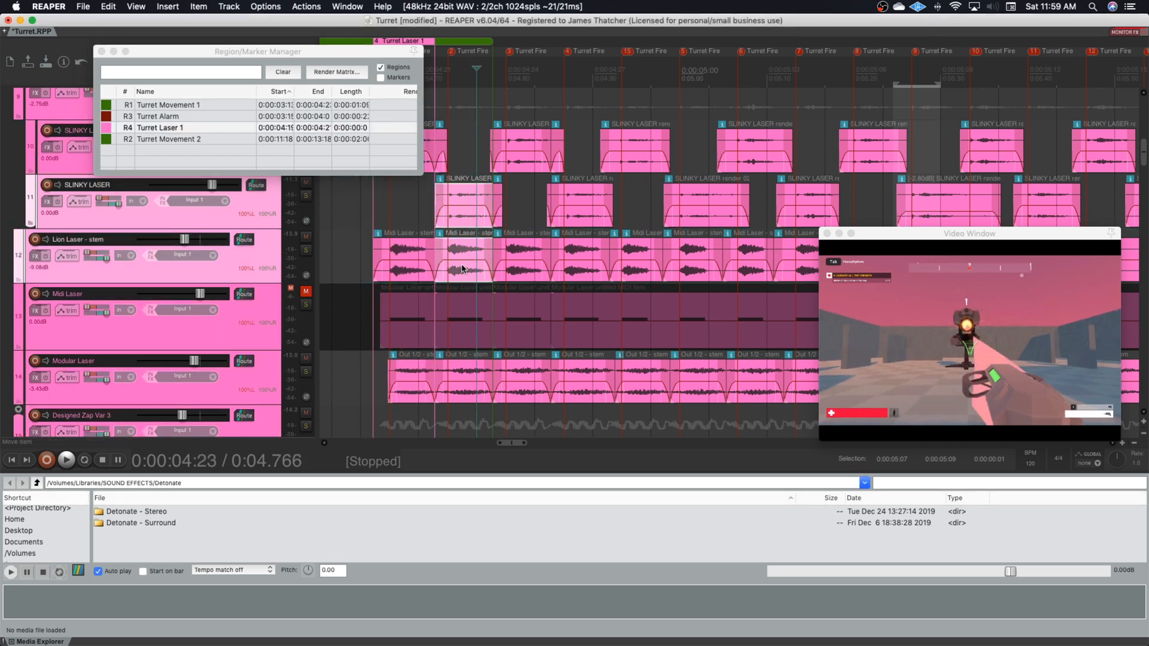
Step: Name the new region Turret Laser 2 and confirm it
scroll("down", 3)
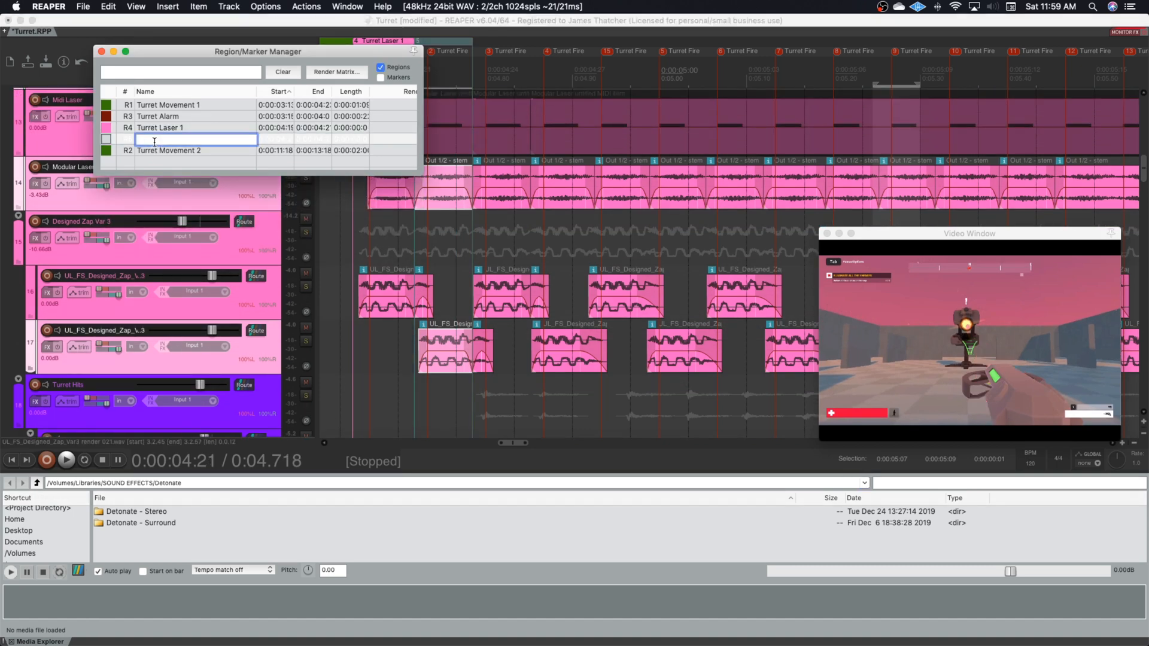
type("Turret Laser 2")
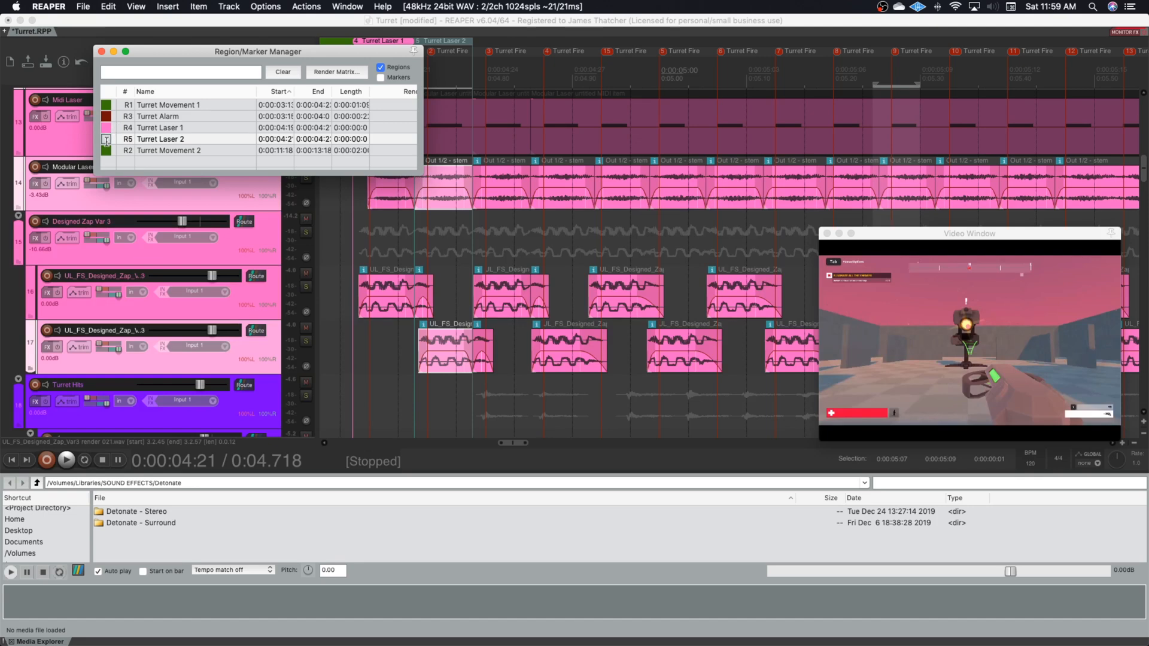
left_click(161, 138)
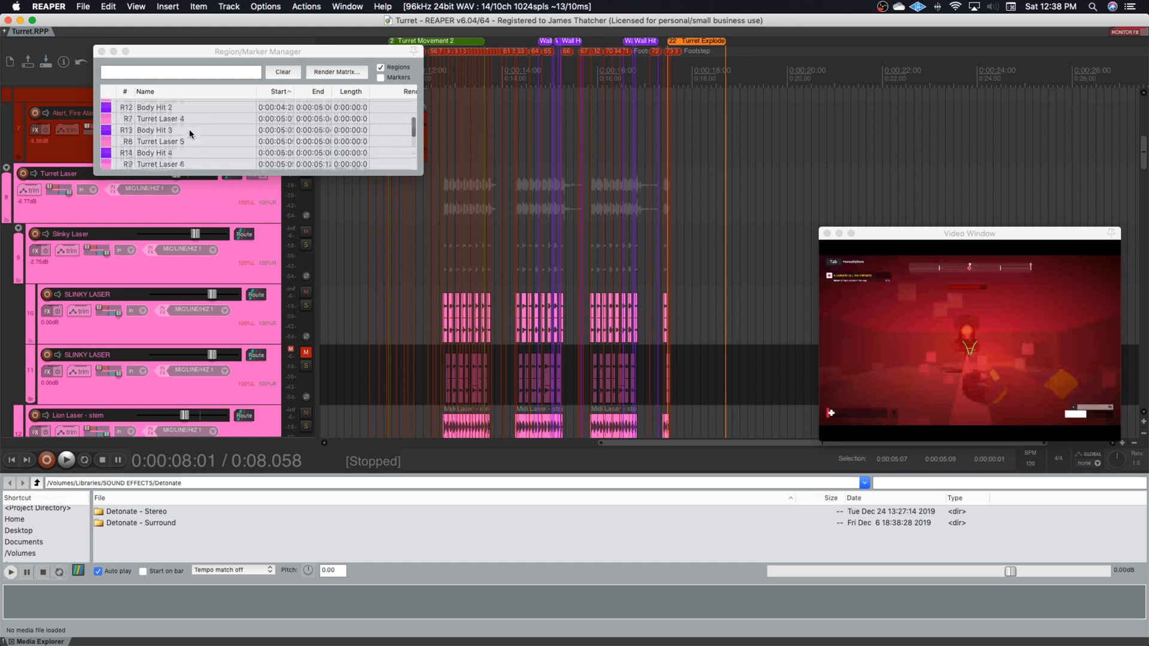
scroll("down", 3)
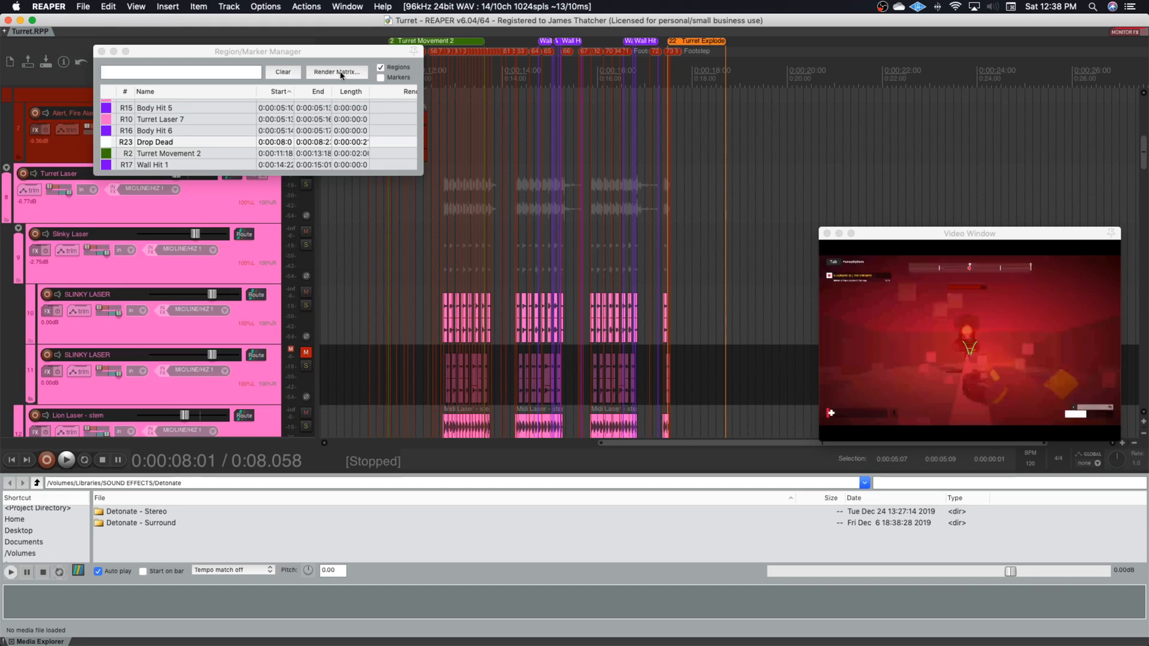
left_click(154, 141)
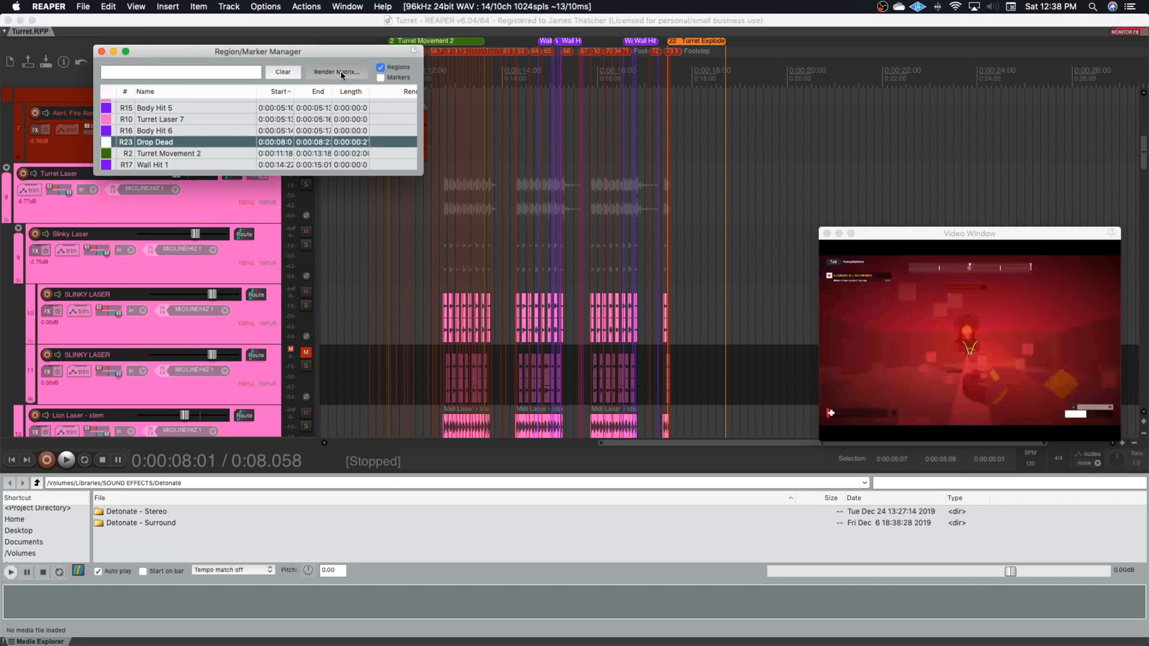
Step: In the Region Render Matrix, assign Turret Movement, Alarm and Laser tracks to their regions
left_click(336, 72)
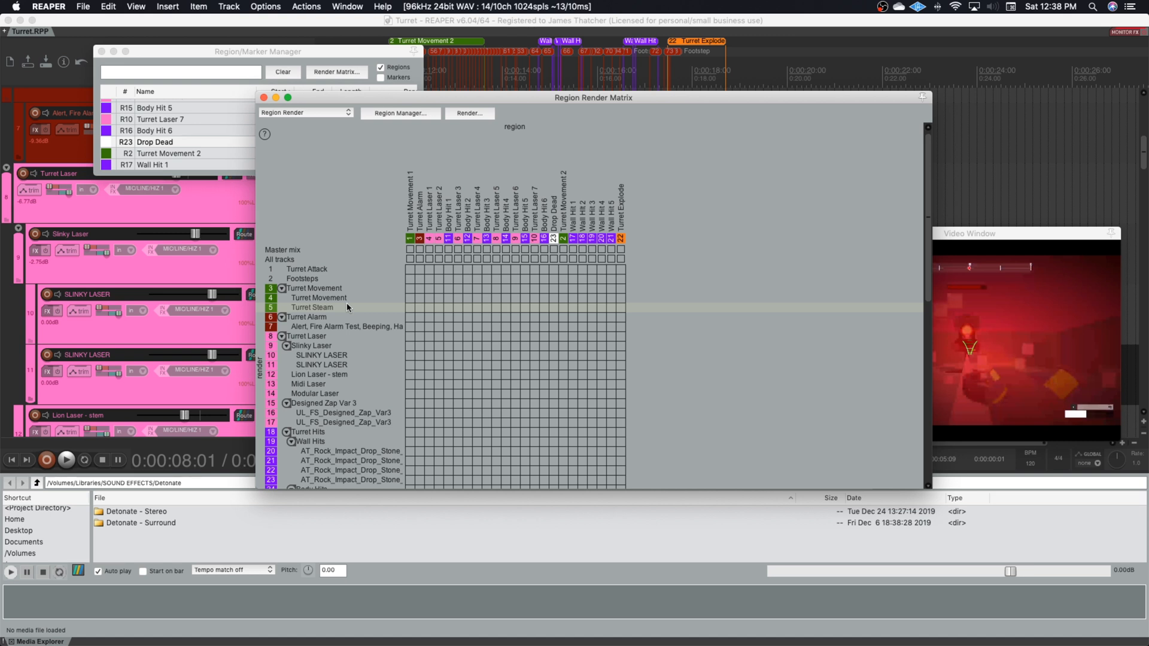
mouse_move(382, 307)
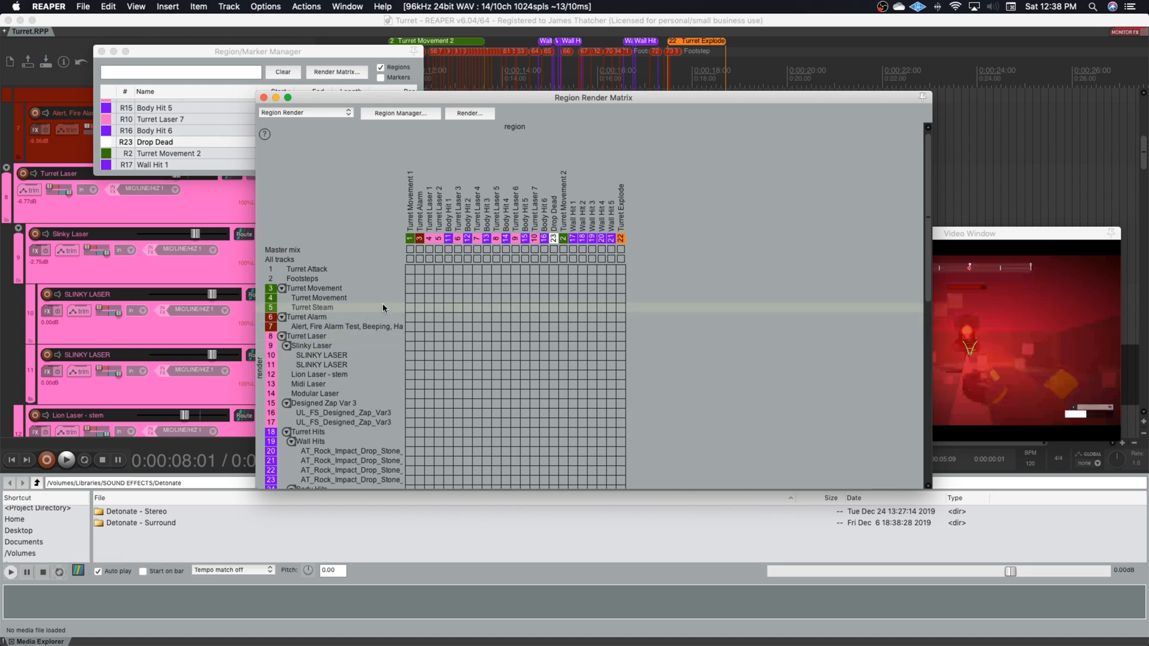
mouse_move(348, 313)
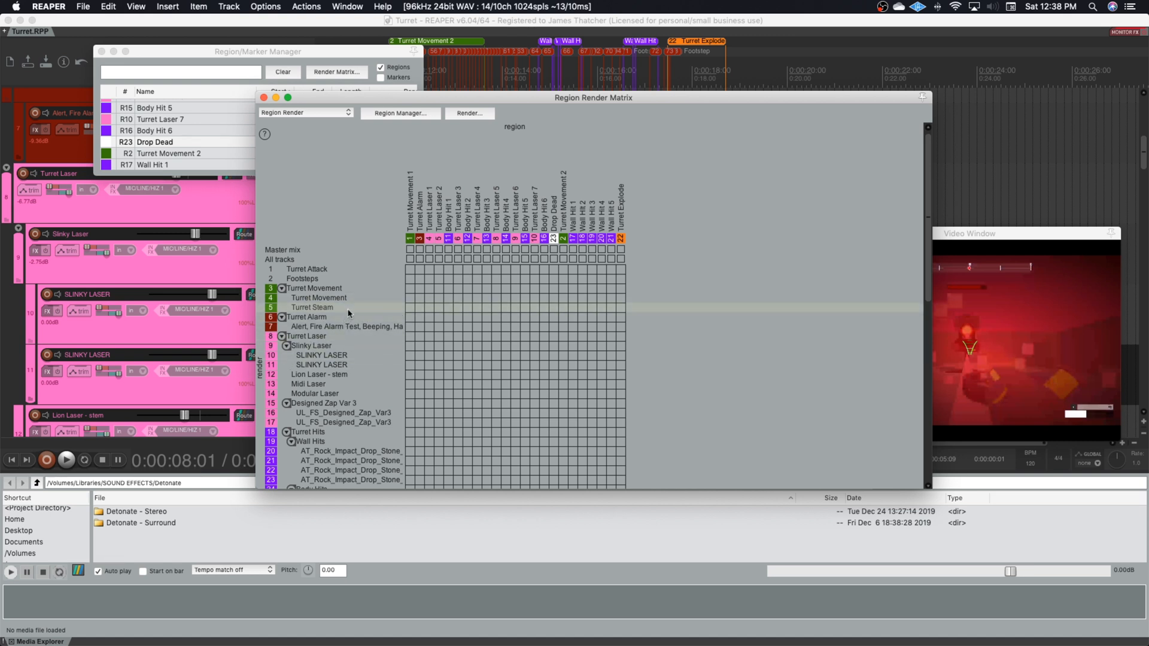
mouse_move(370, 308)
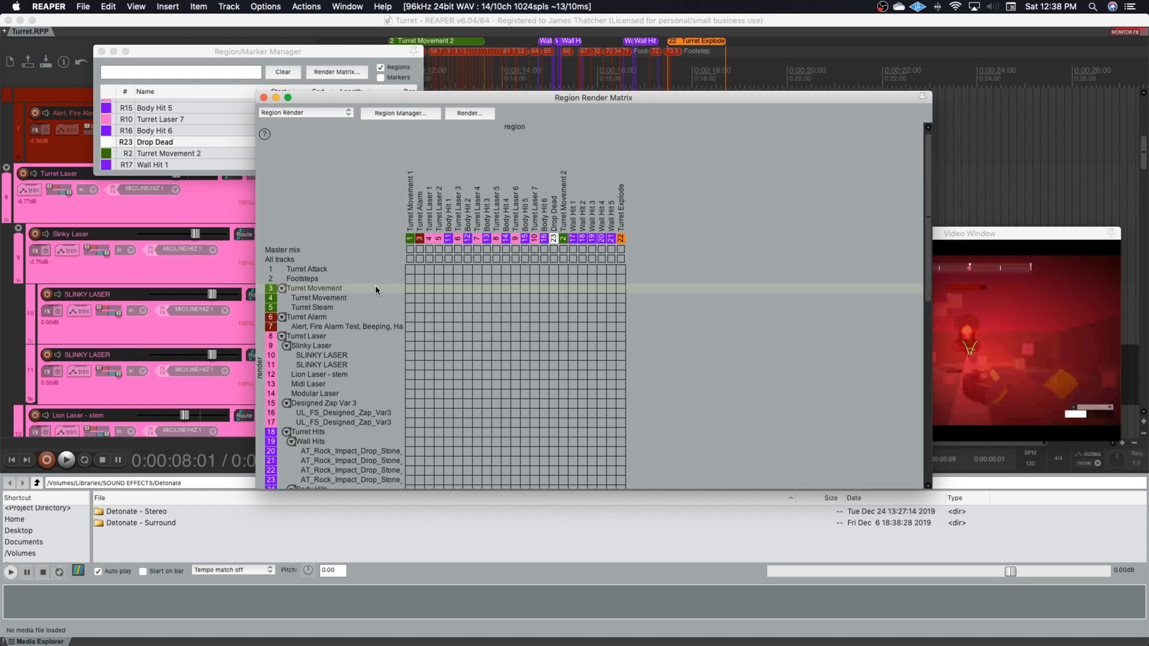
mouse_move(388, 289)
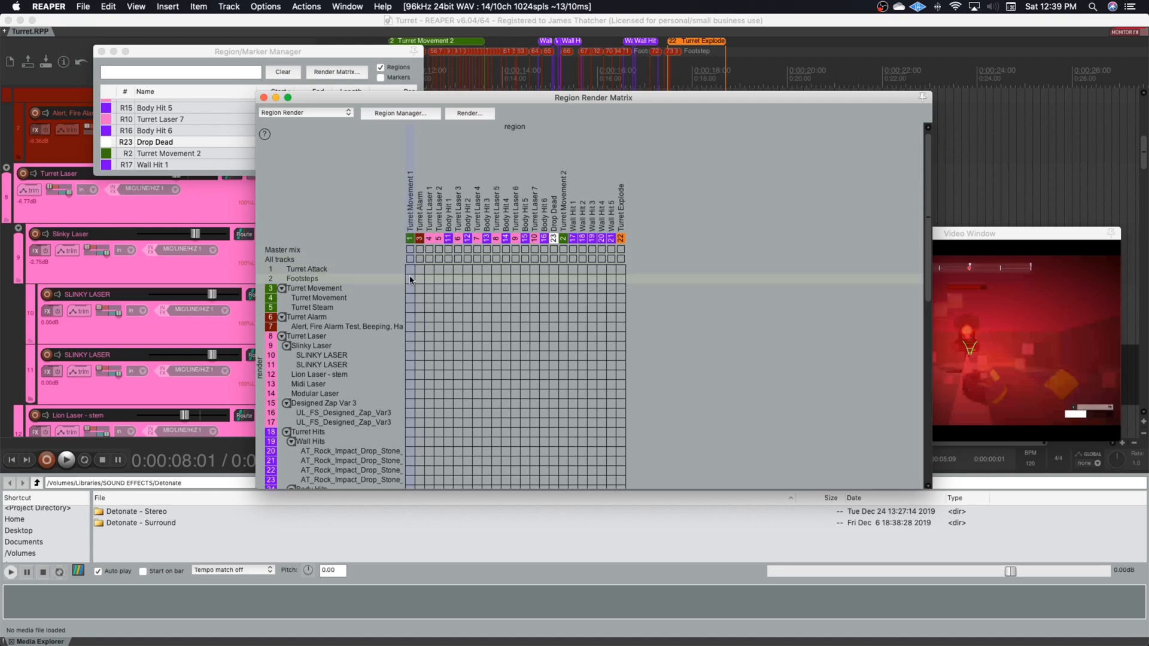
left_click(409, 288)
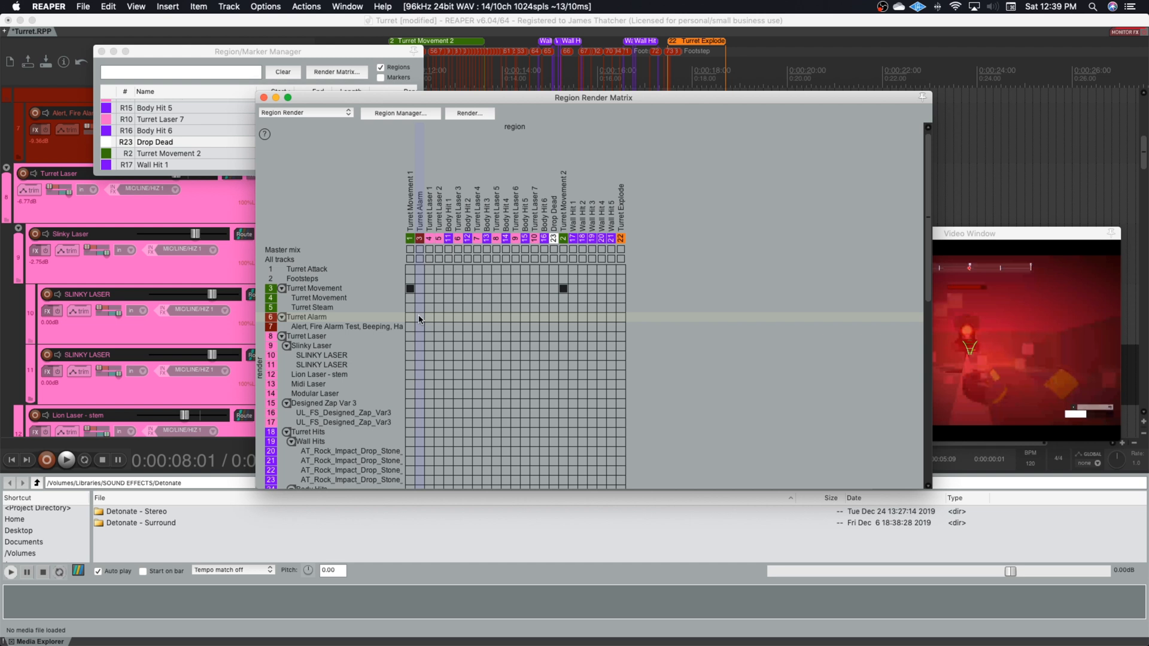
left_click(411, 317)
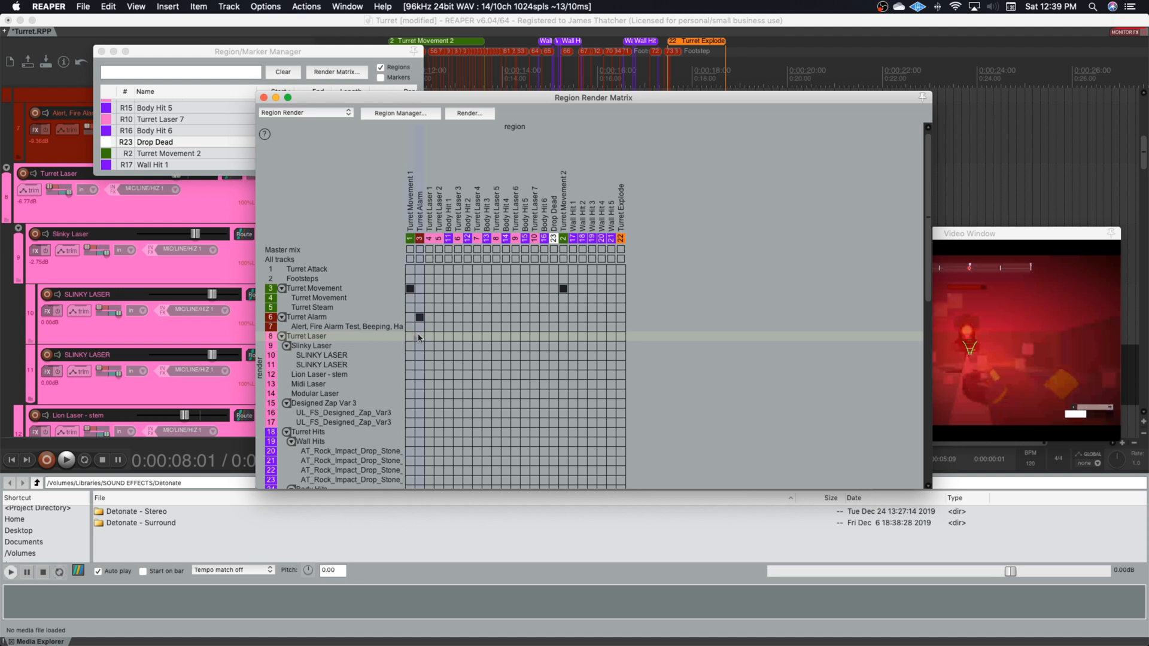
left_click(429, 327)
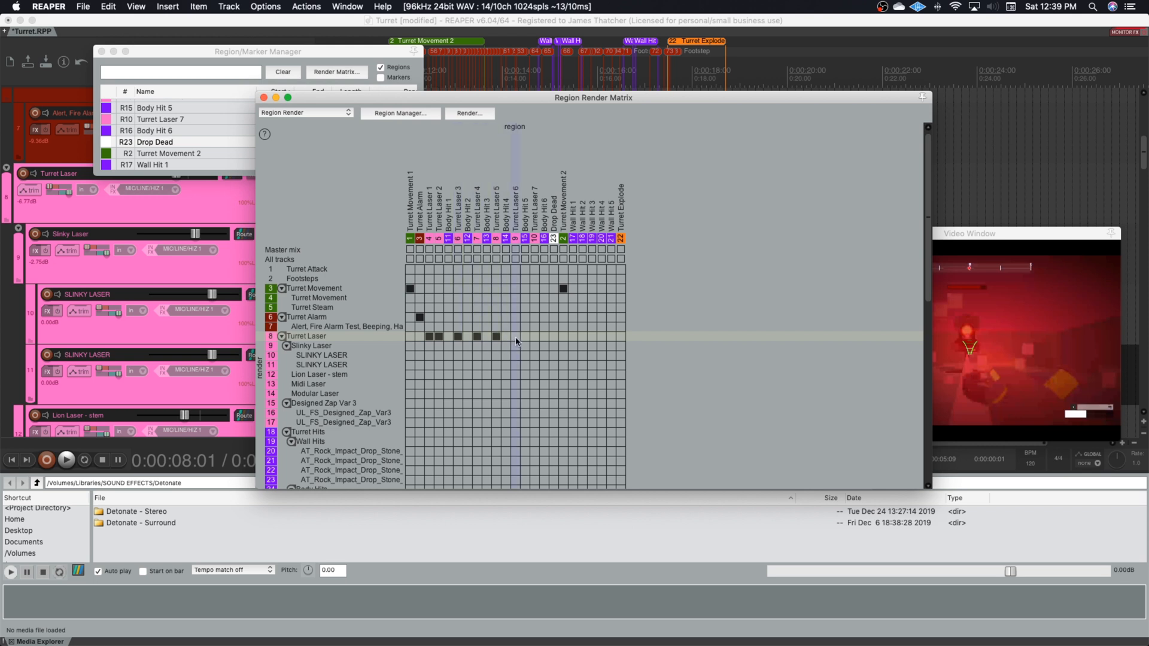
left_click(523, 337)
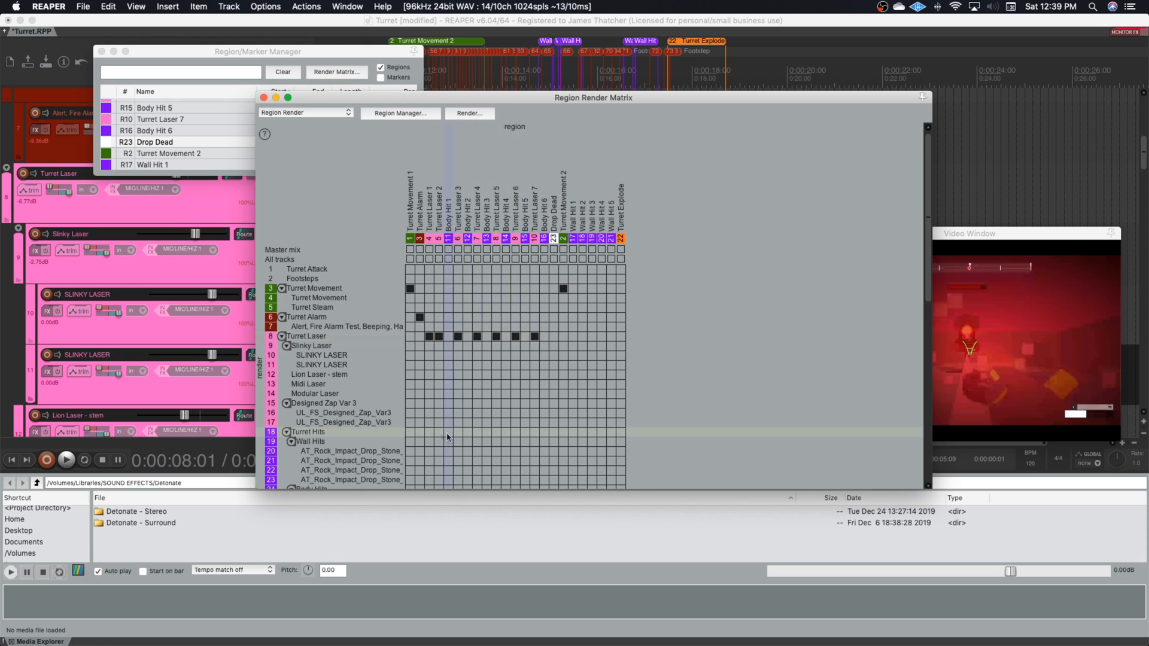
Step: Assign the Body Hits track to the body hit regions further down the matrix
scroll("down", 3)
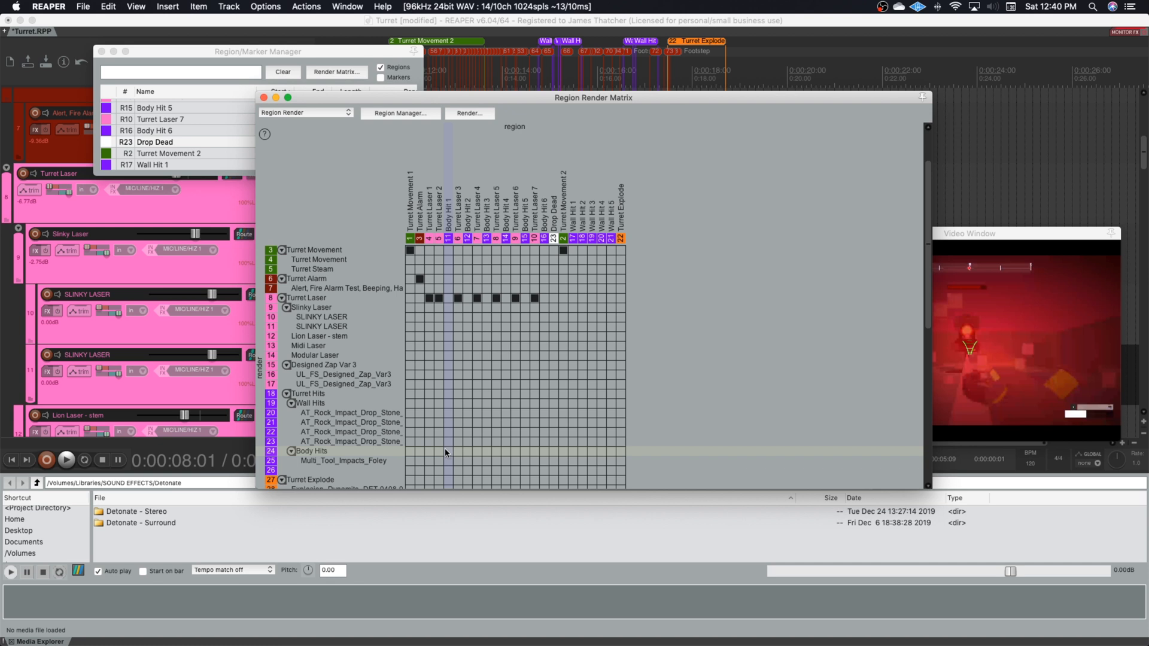
left_click(448, 451)
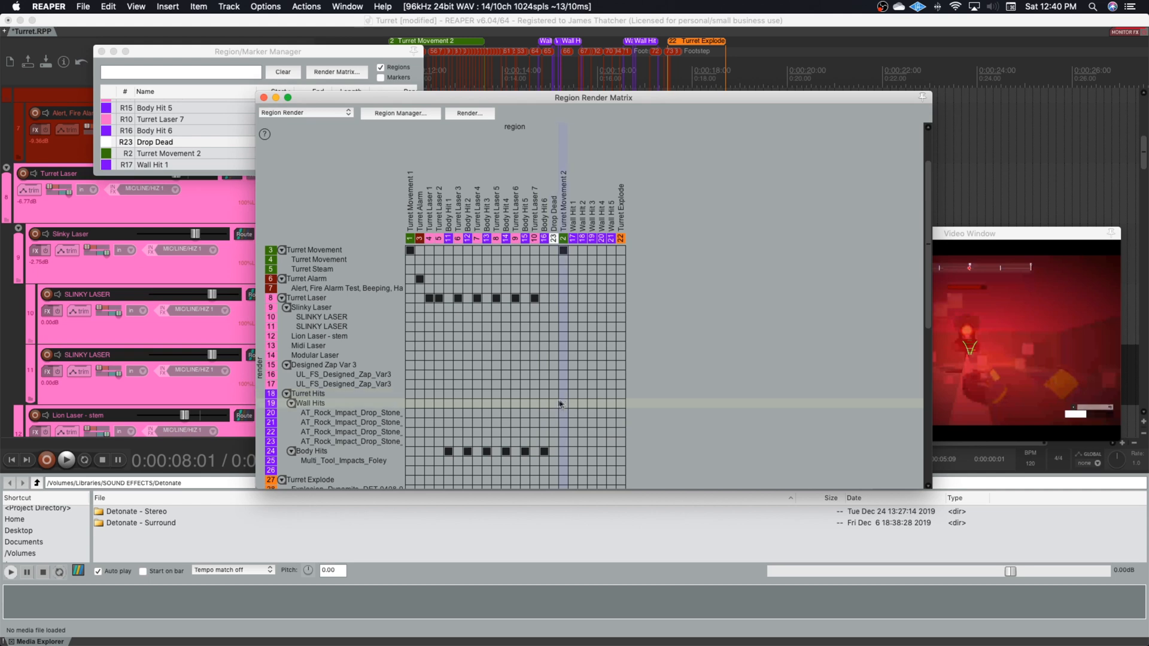
scroll("down", 3)
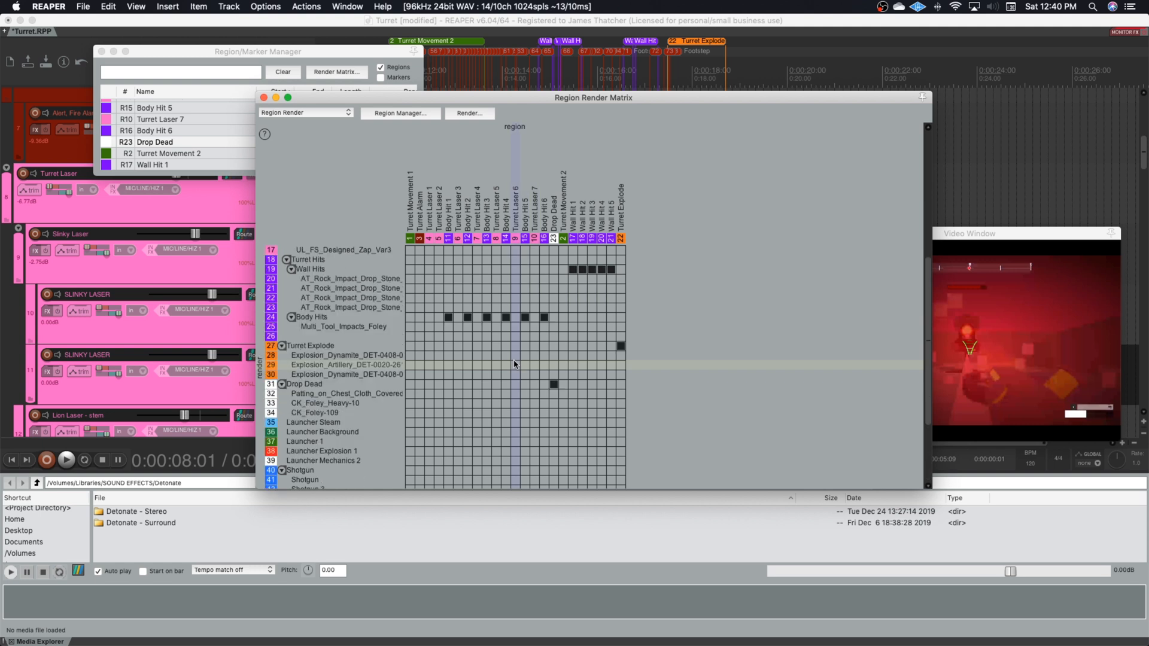
scroll("up", 3)
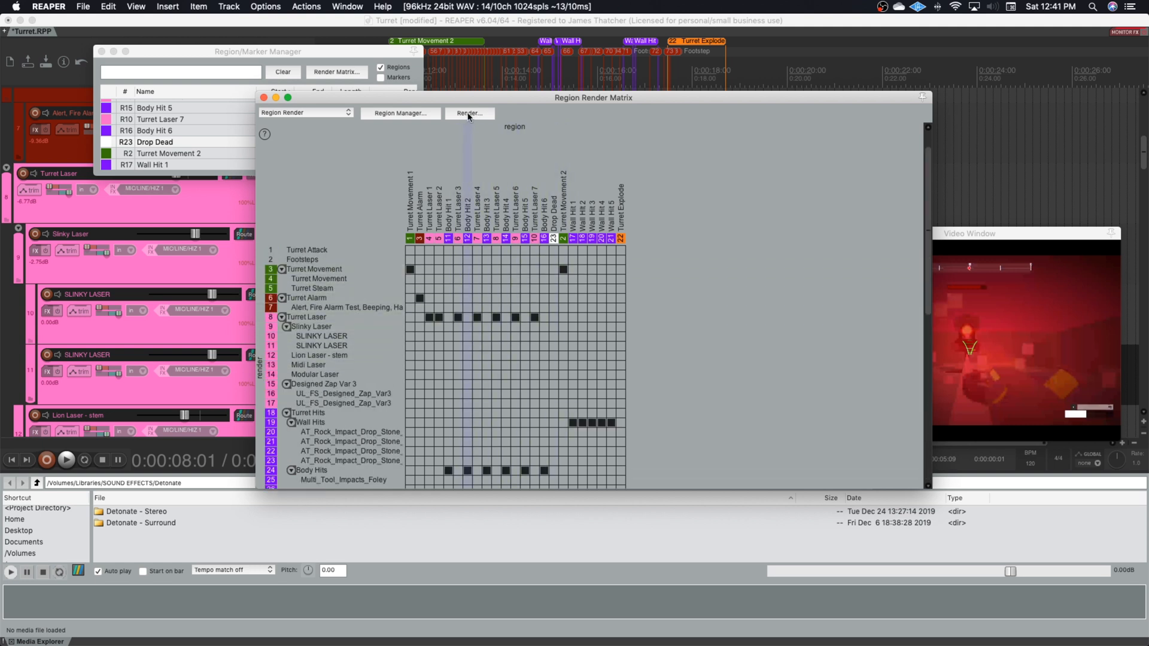
Step: Set render source to Region render matrix, file name to $region, and output format to WAV
left_click(468, 113)
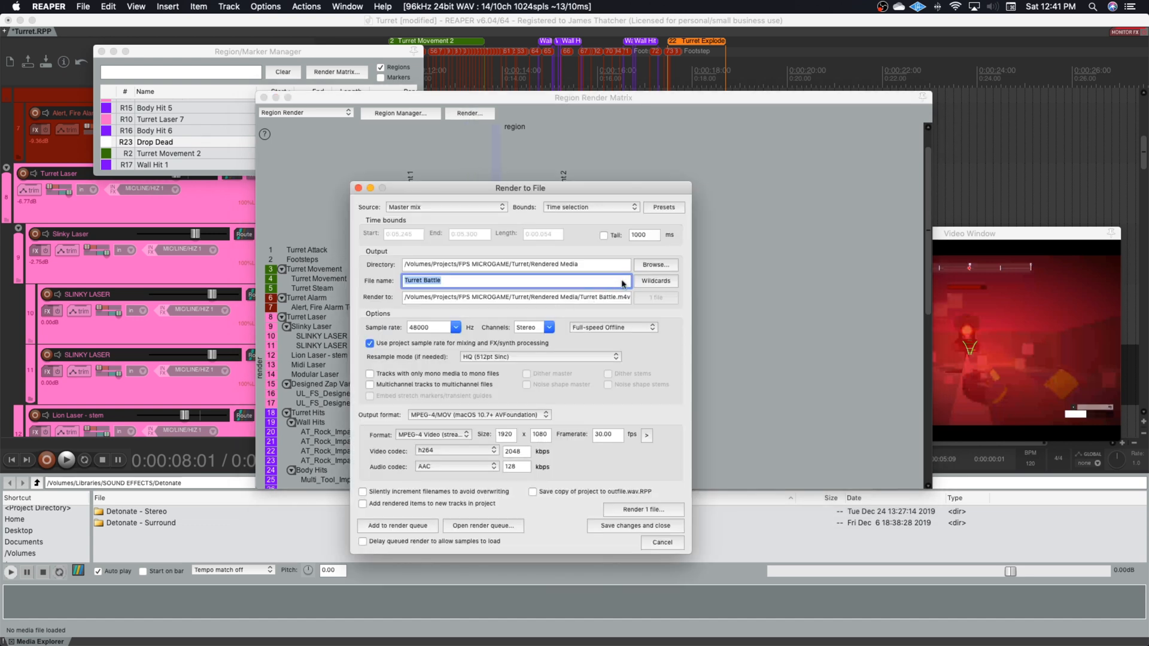
left_click(444, 206)
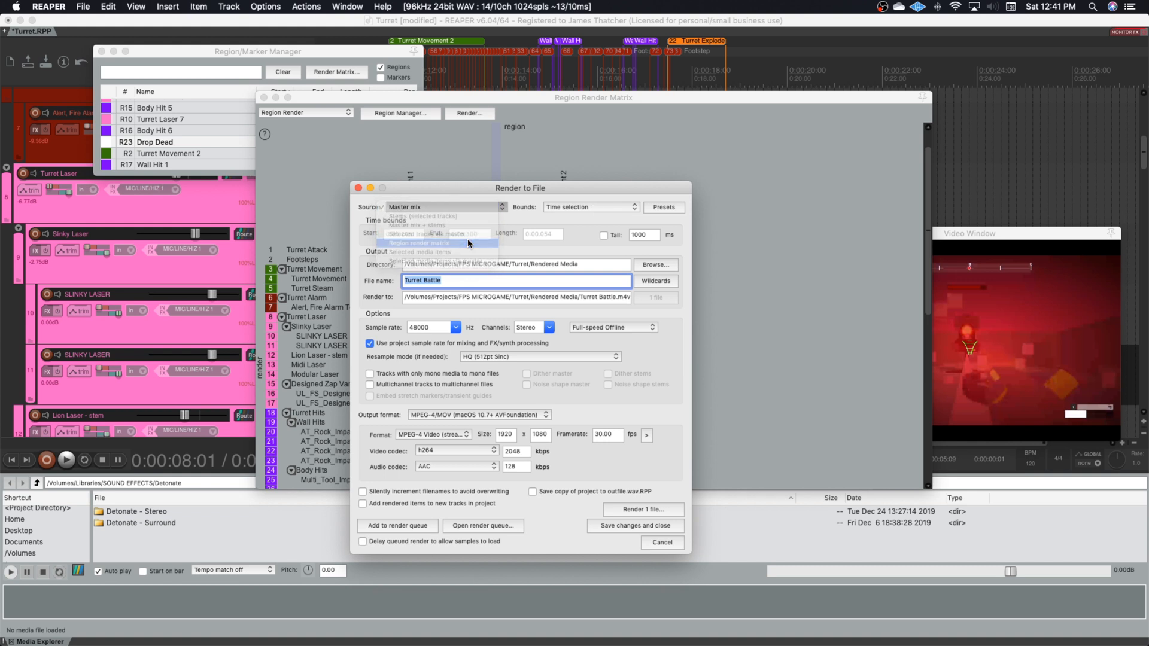
left_click(436, 242)
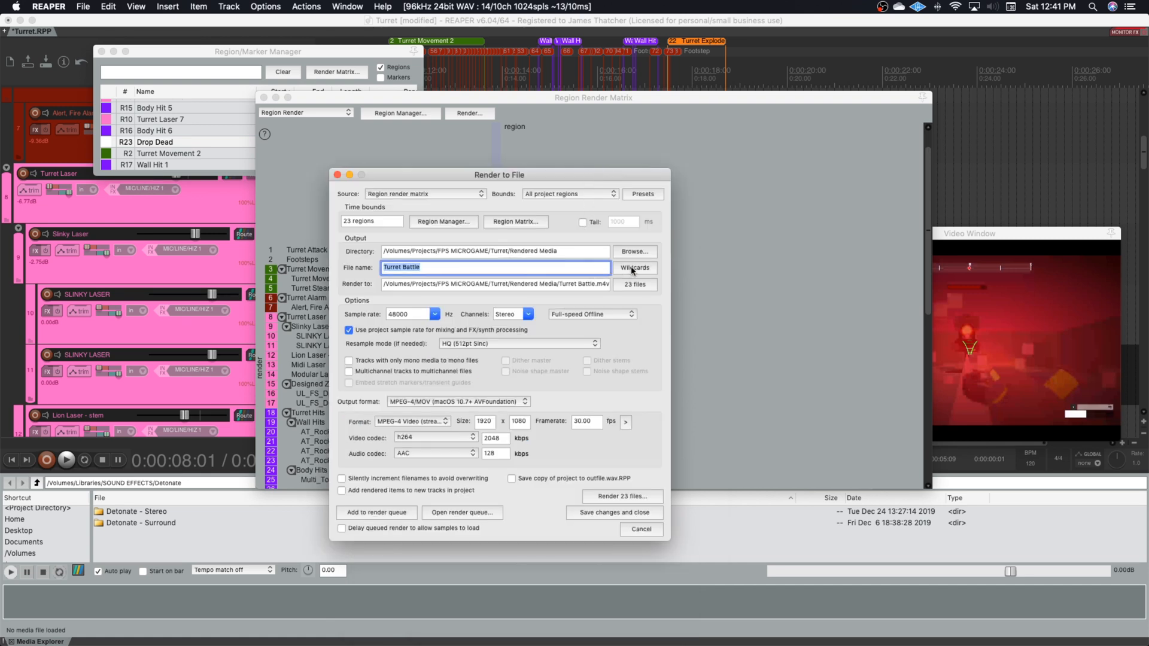
left_click(634, 268)
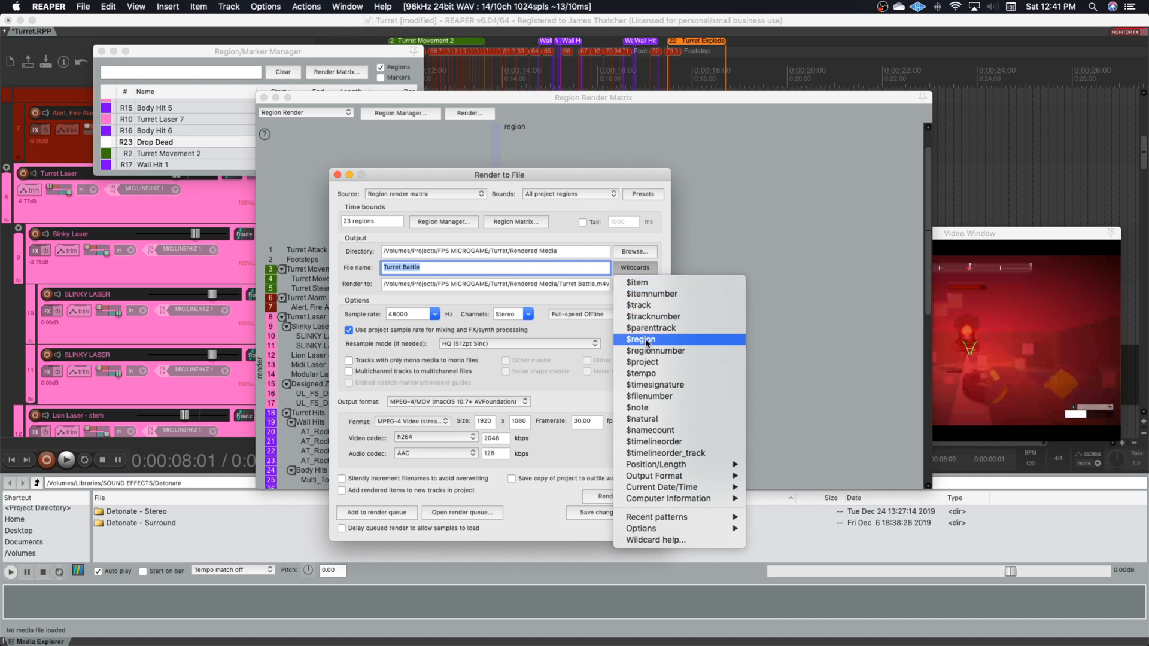
left_click(641, 340)
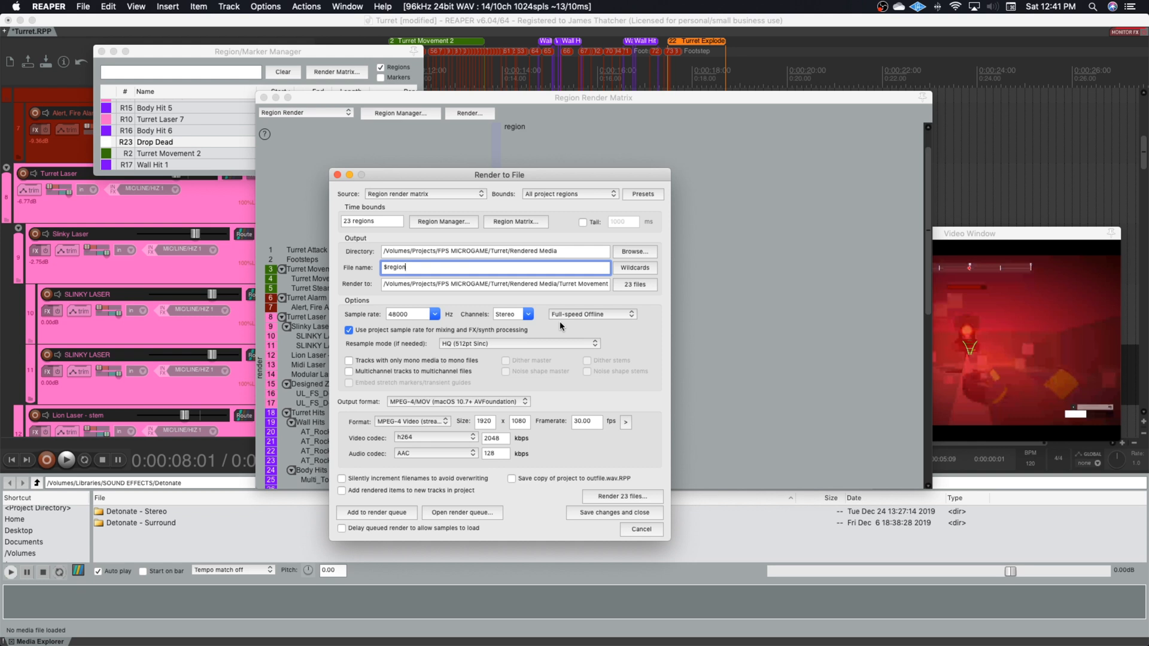
left_click(455, 401)
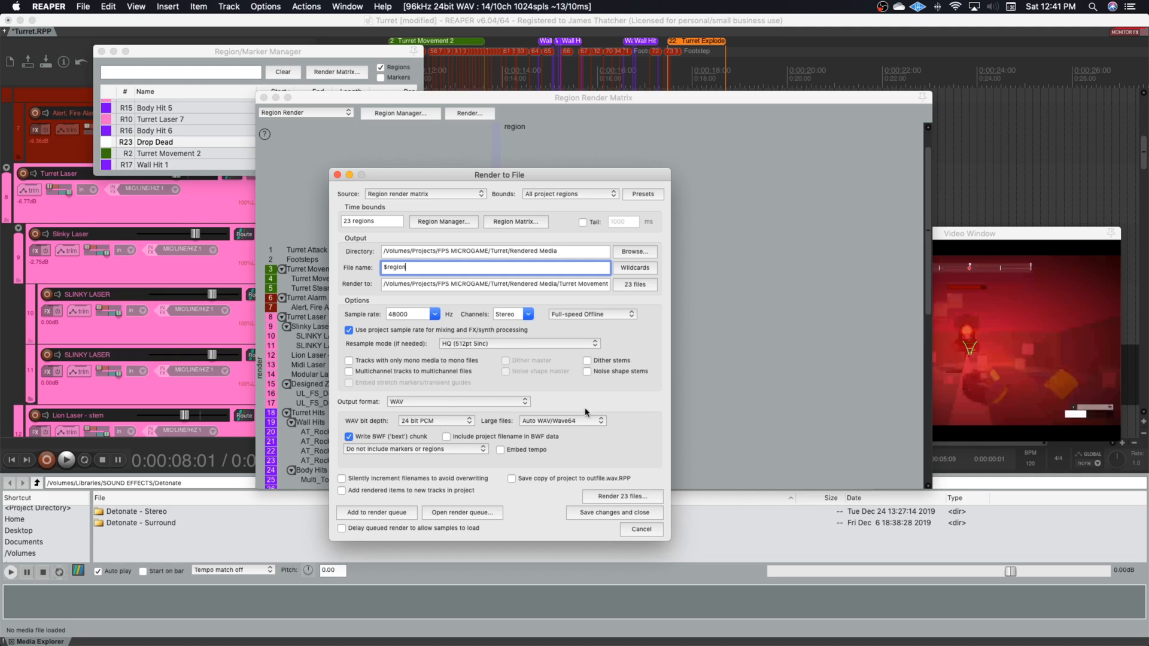
mouse_move(594, 280)
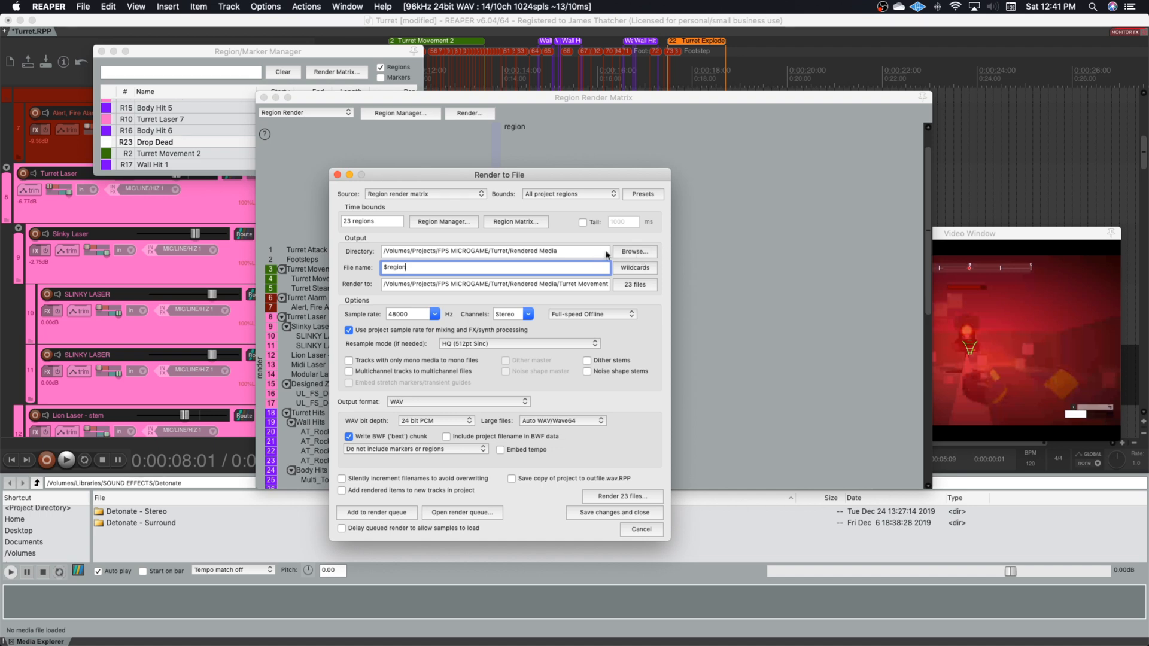
mouse_move(634, 252)
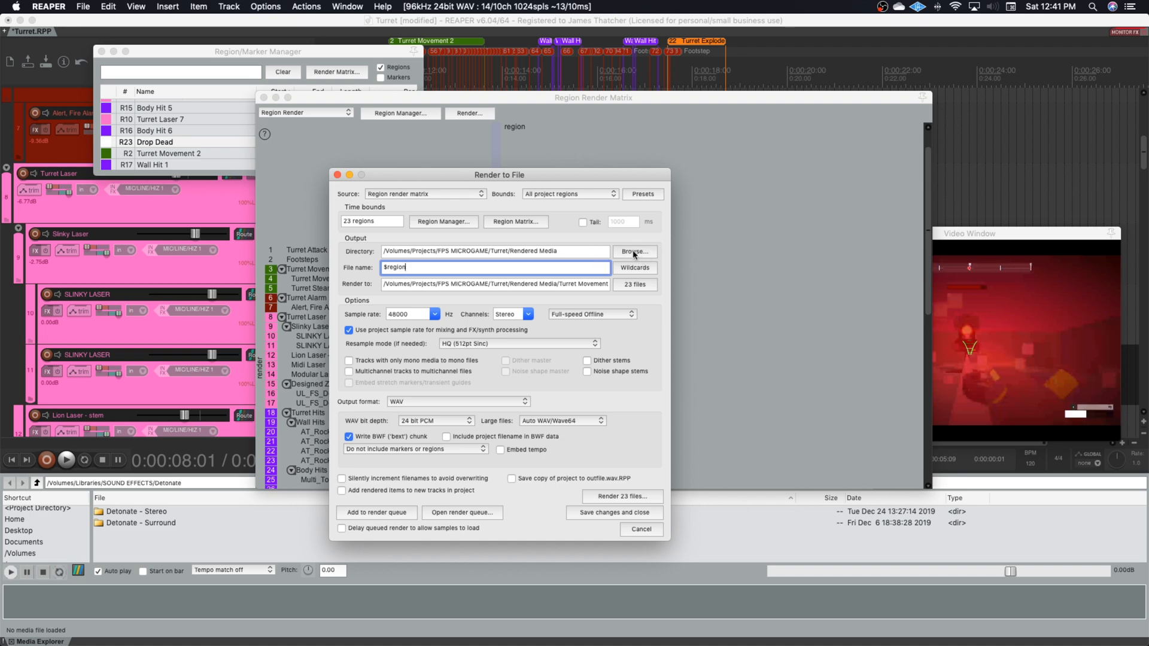
left_click(633, 251)
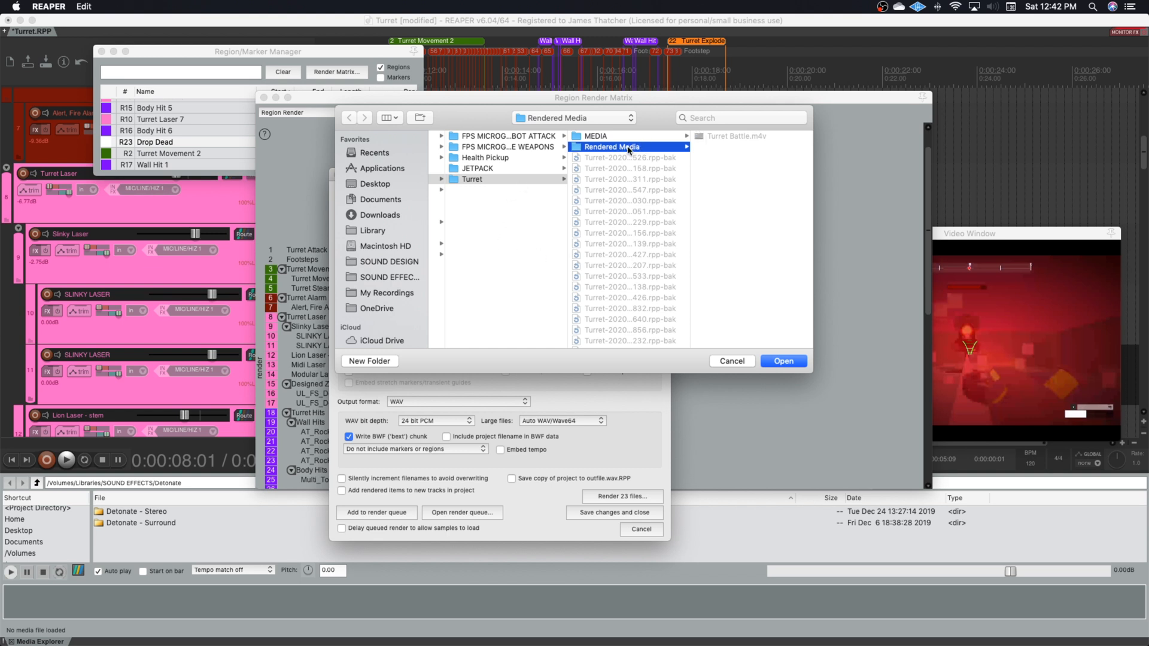
mouse_move(819, 376)
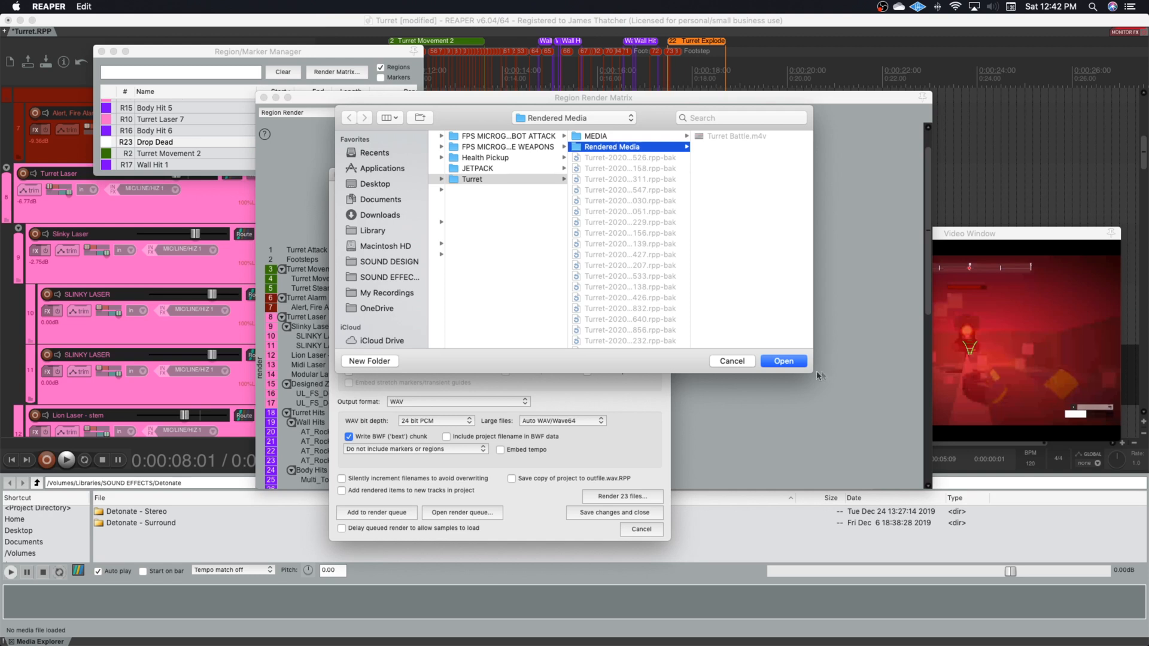
left_click(783, 360)
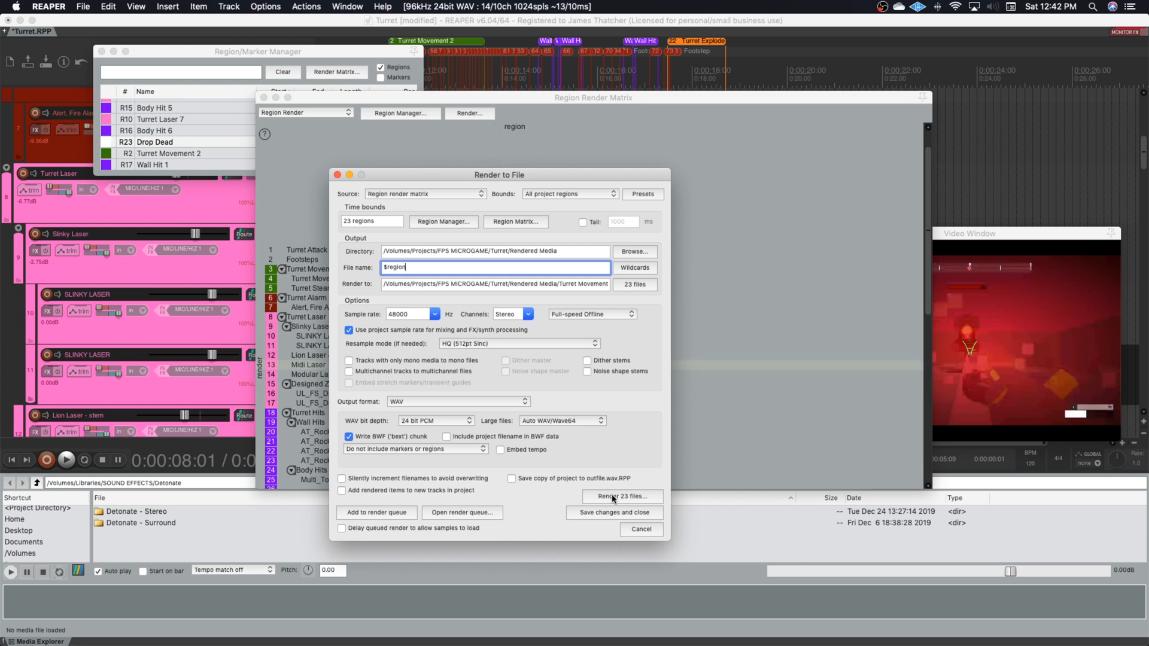
mouse_move(620, 457)
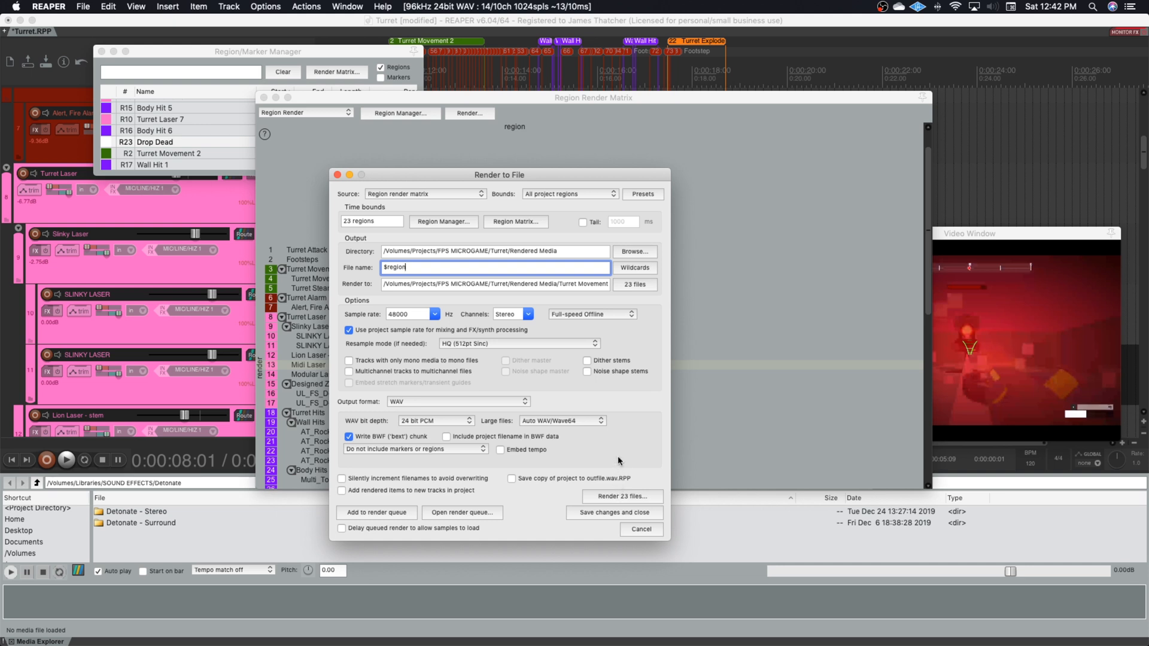
Step: Render all 23 region WAV files and dismiss the finished render summary
left_click(621, 496)
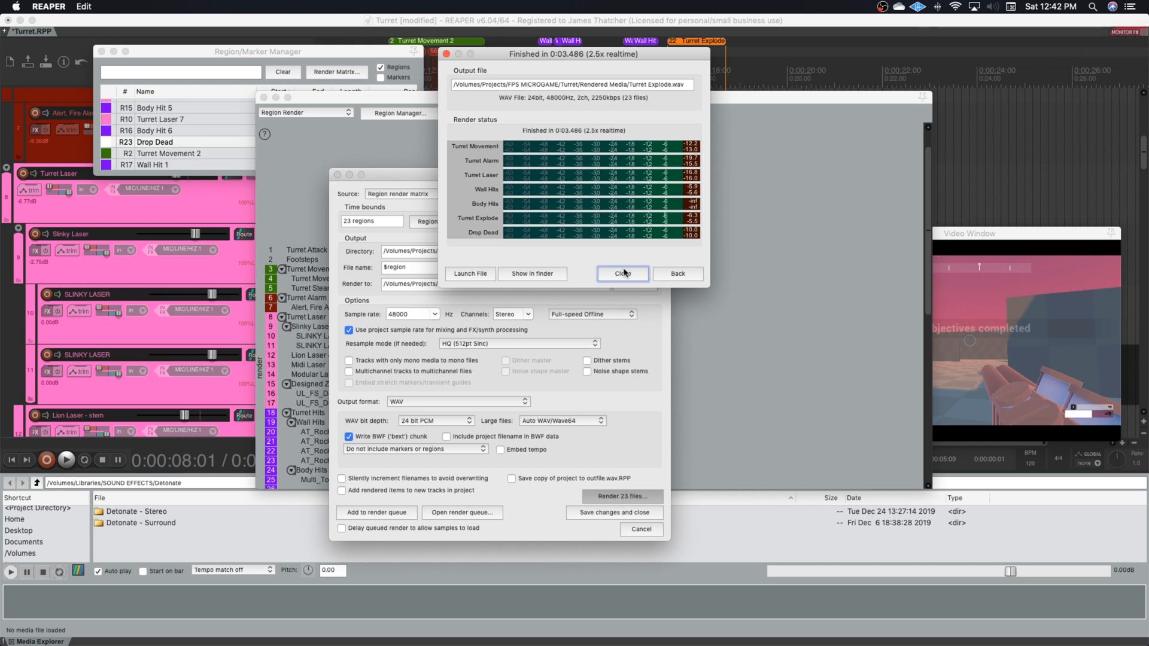
left_click(623, 274)
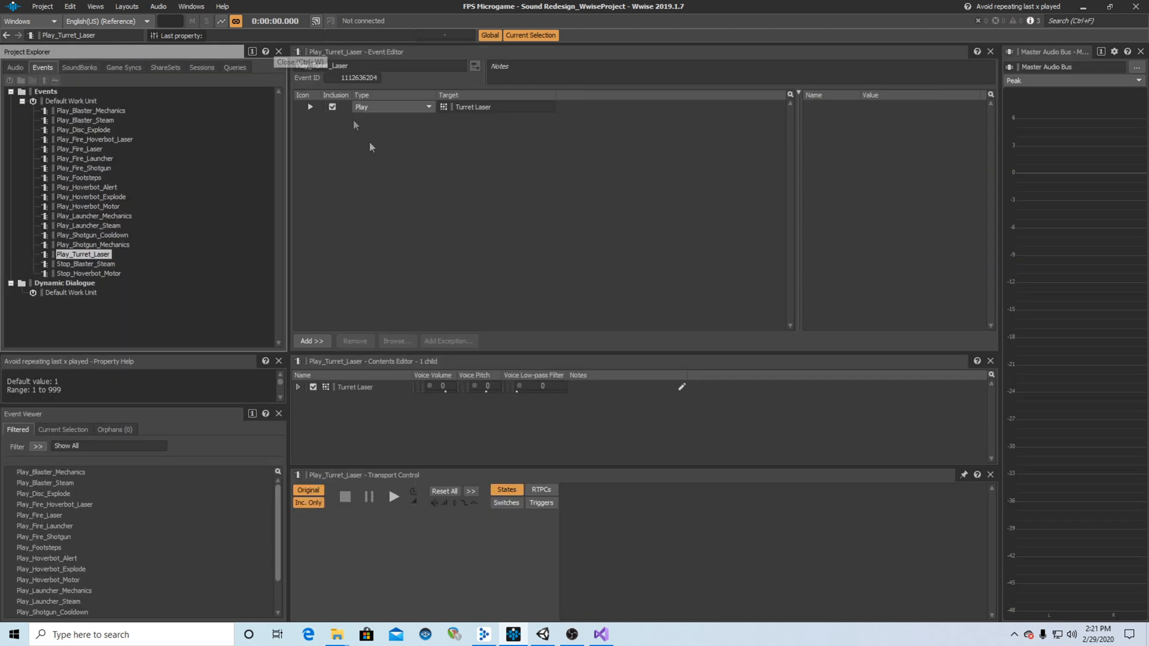
mouse_move(418, 351)
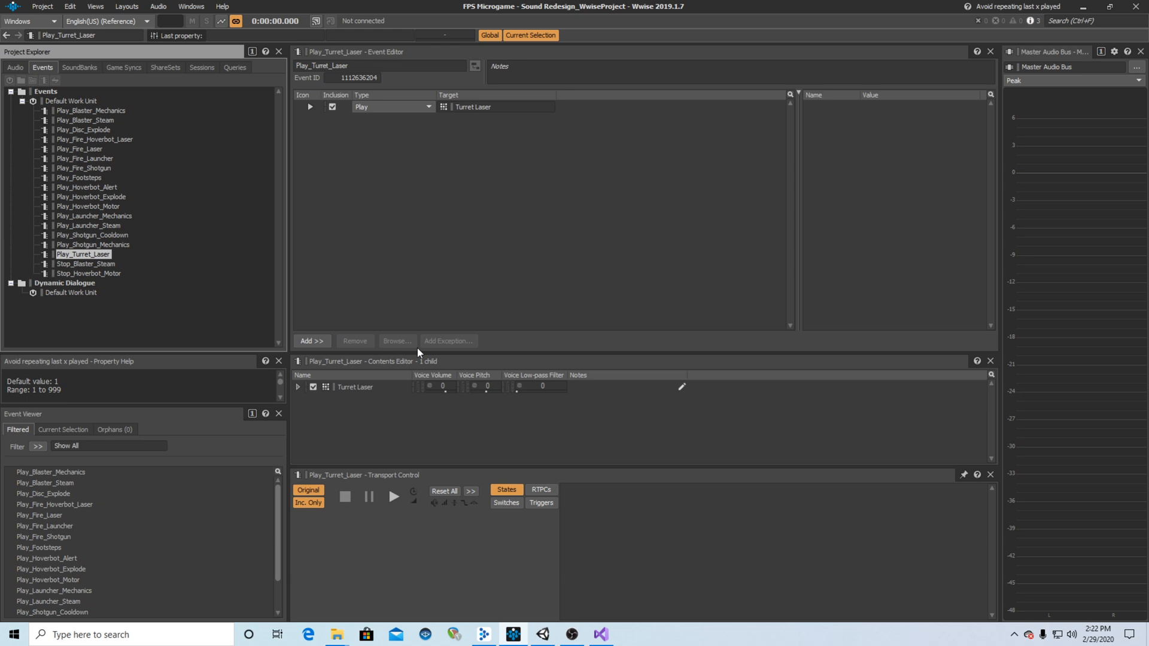
mouse_move(421, 353)
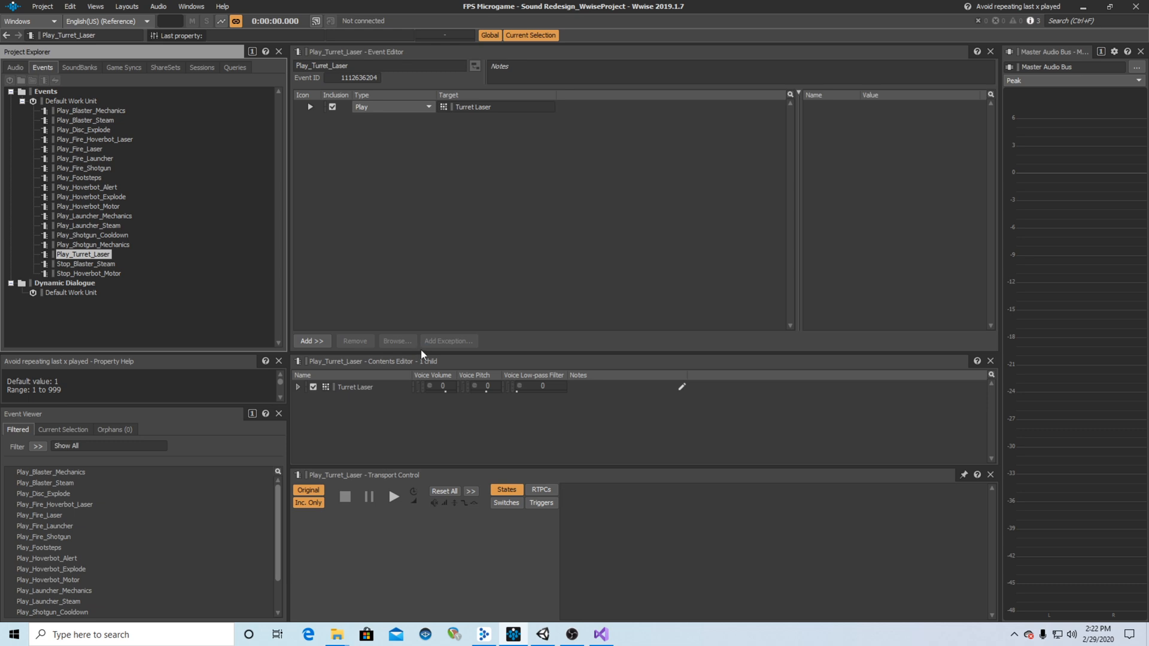
mouse_move(49, 88)
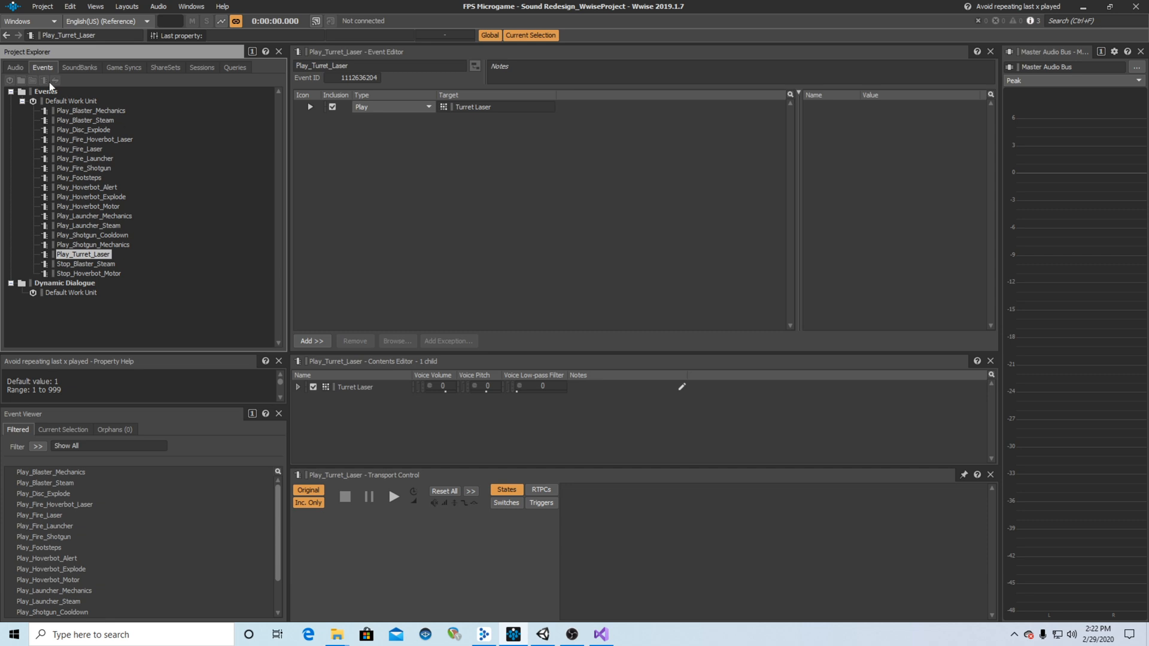
Step: Select the Turret Laser random container and audition its laser variations
left_click(14, 67)
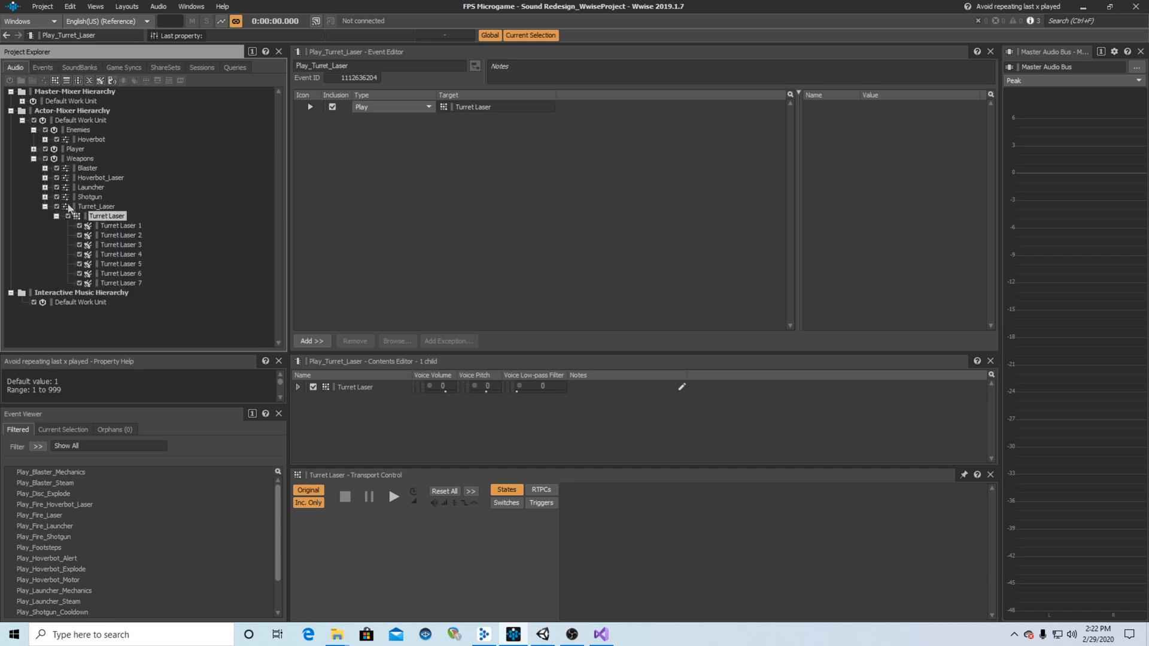
left_click(118, 225)
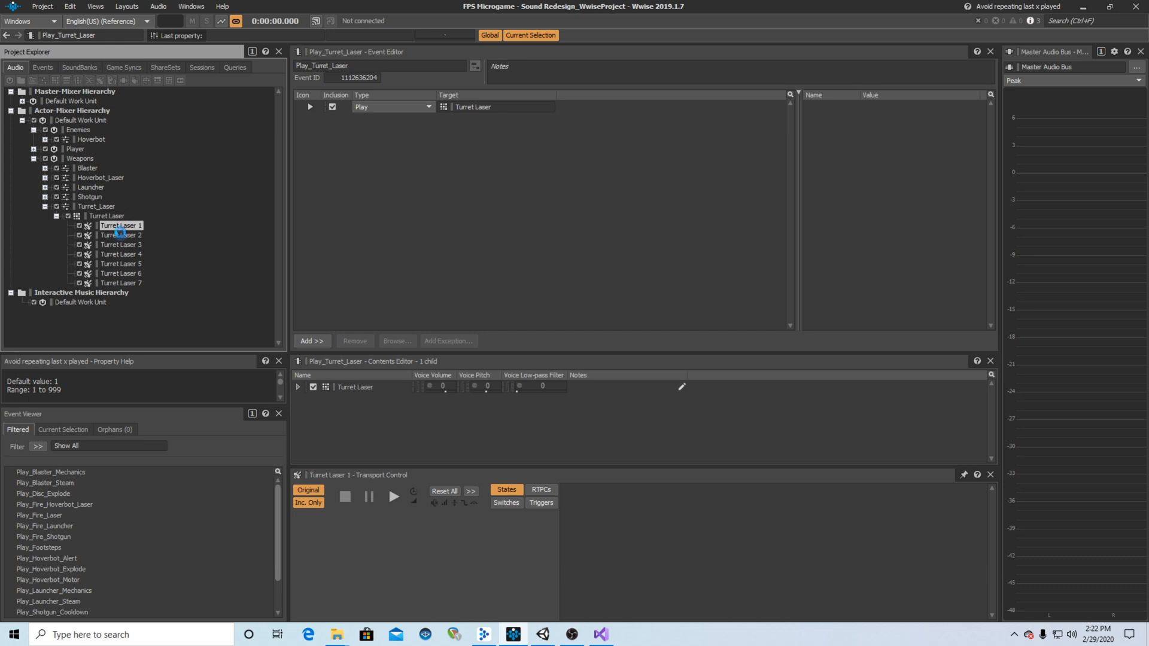
left_click(95, 216)
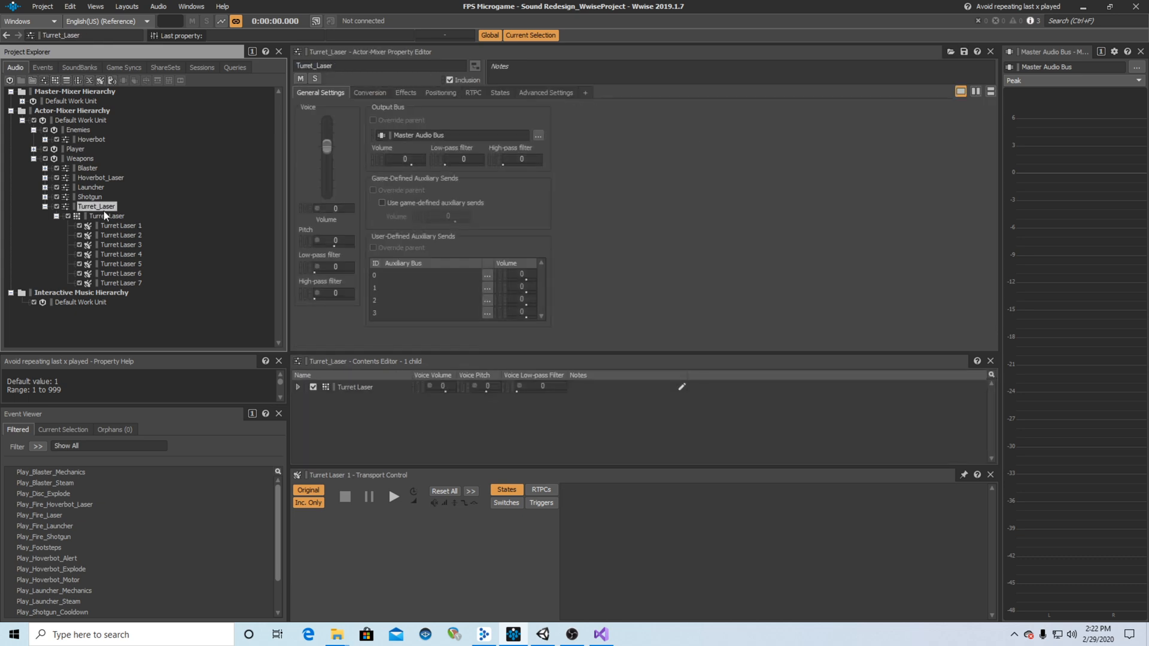
left_click(105, 215)
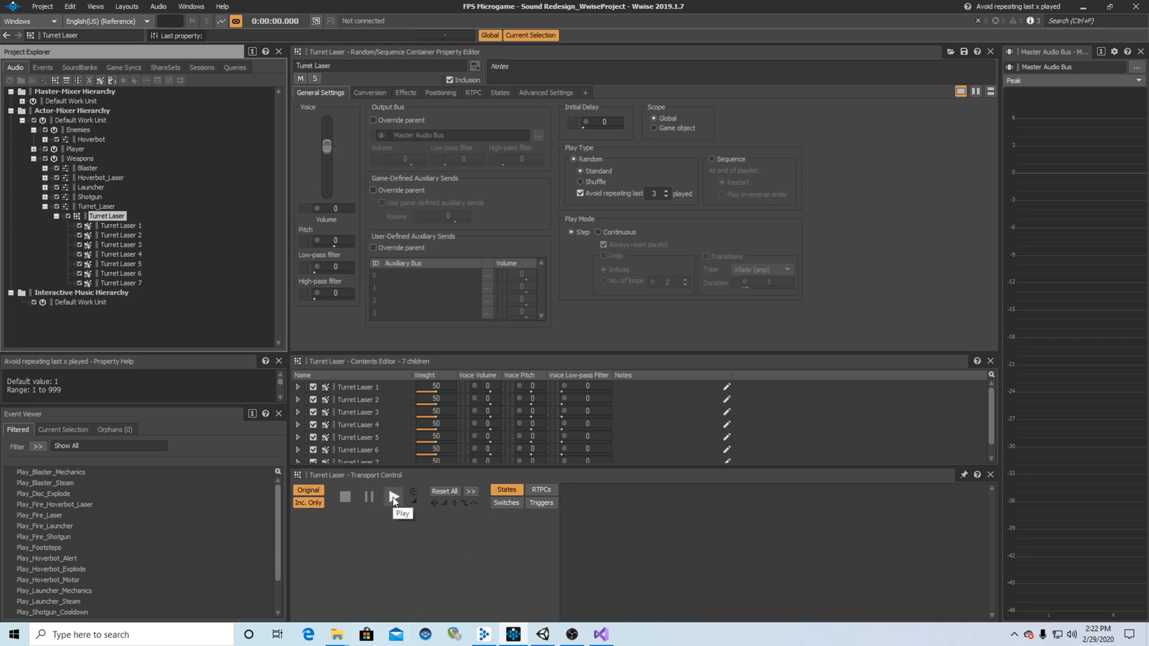
left_click(393, 496)
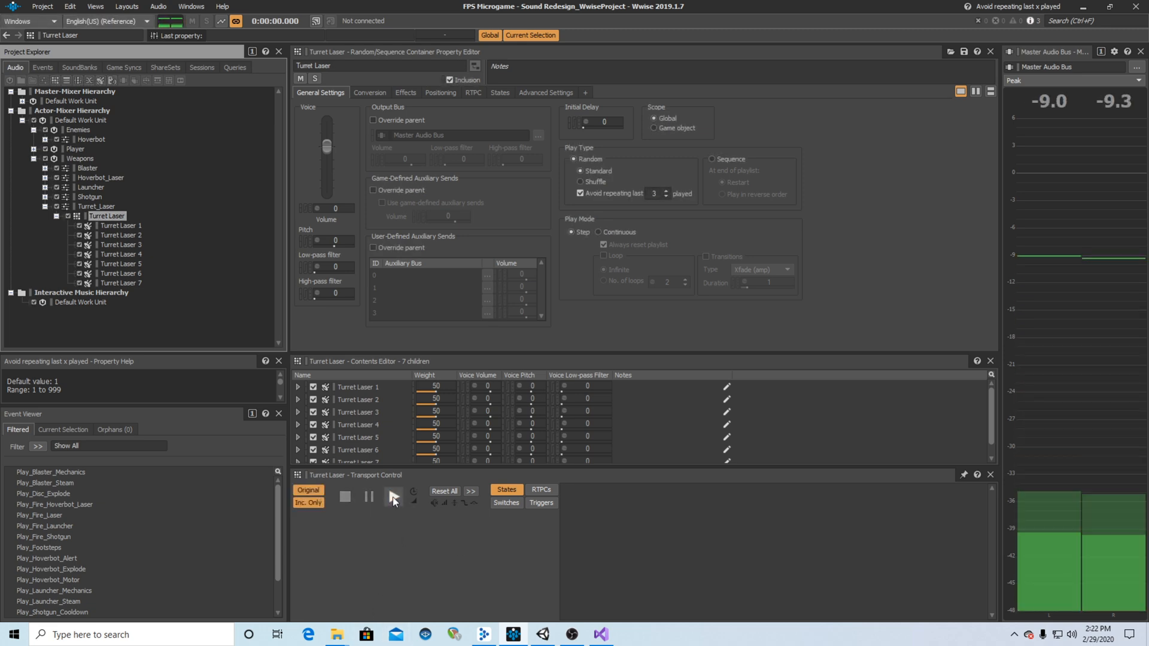
left_click(392, 501)
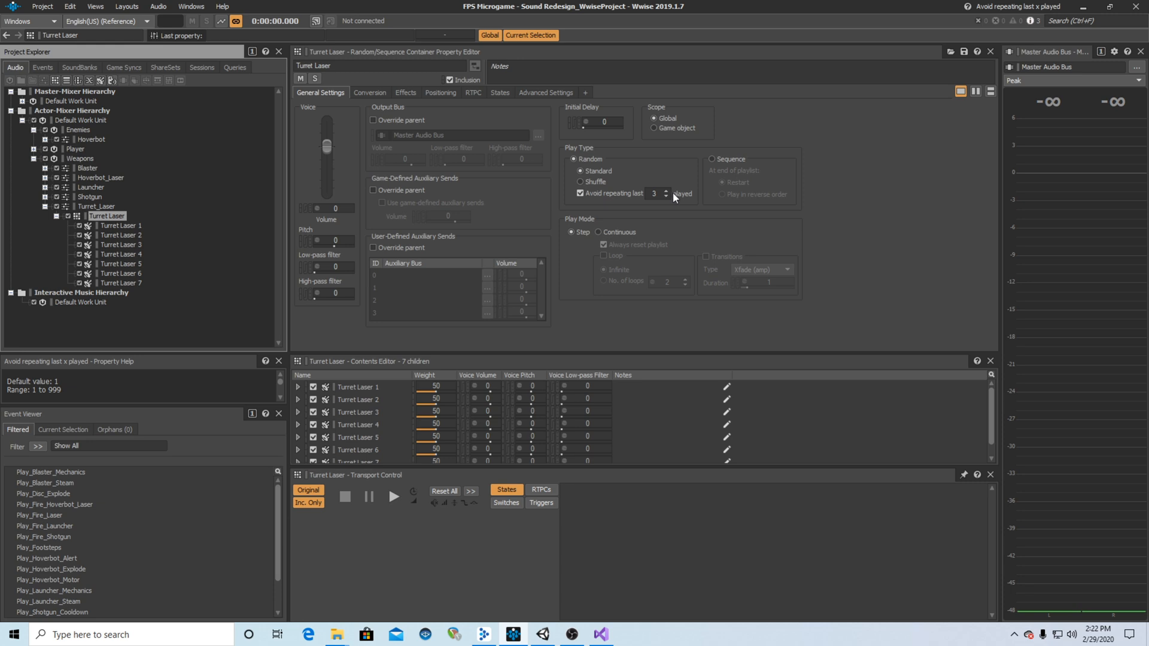
mouse_move(319, 242)
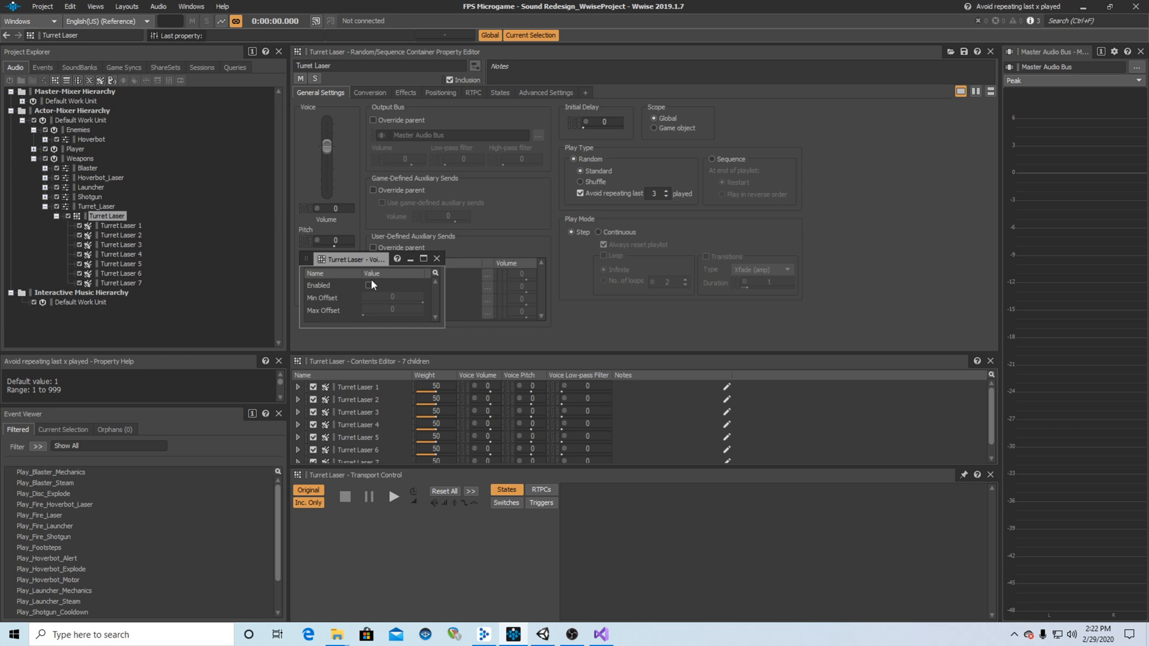
Step: Enable pitch randomization on the container with a pitch offset of -126
left_click(369, 285)
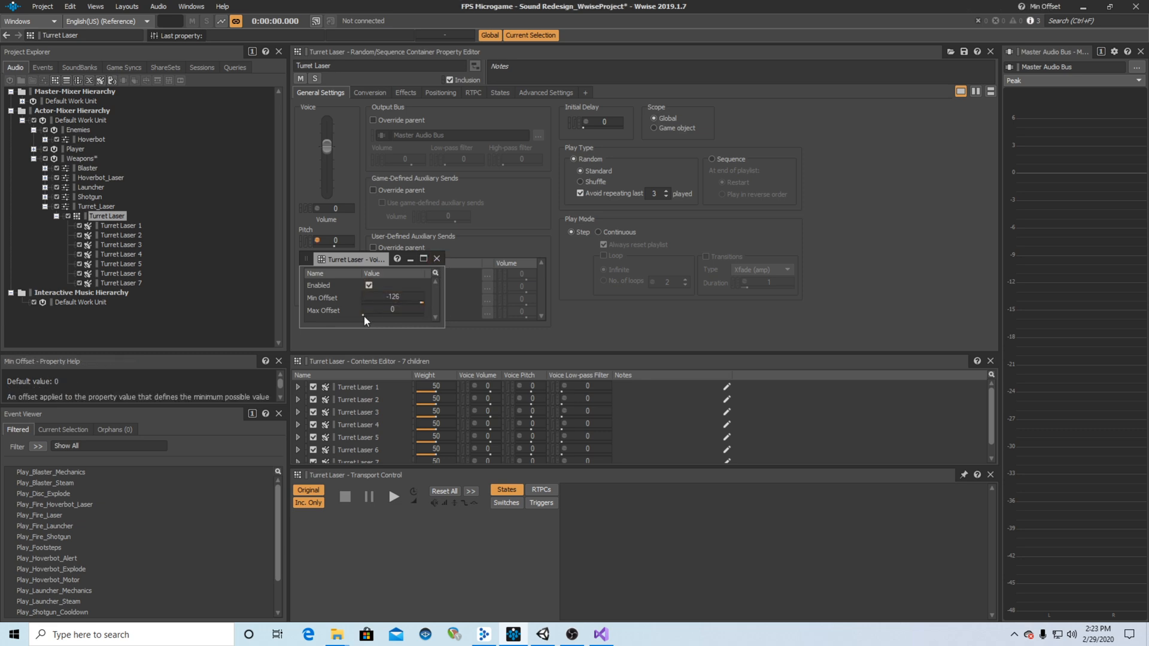
left_click(394, 309)
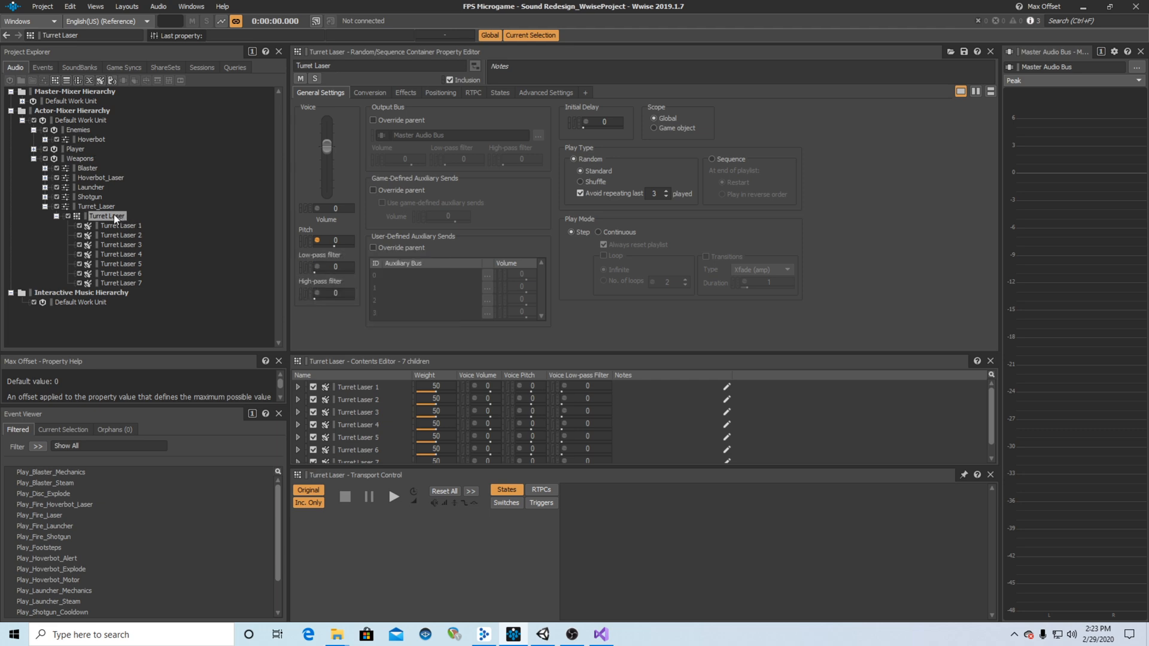
right_click(107, 206)
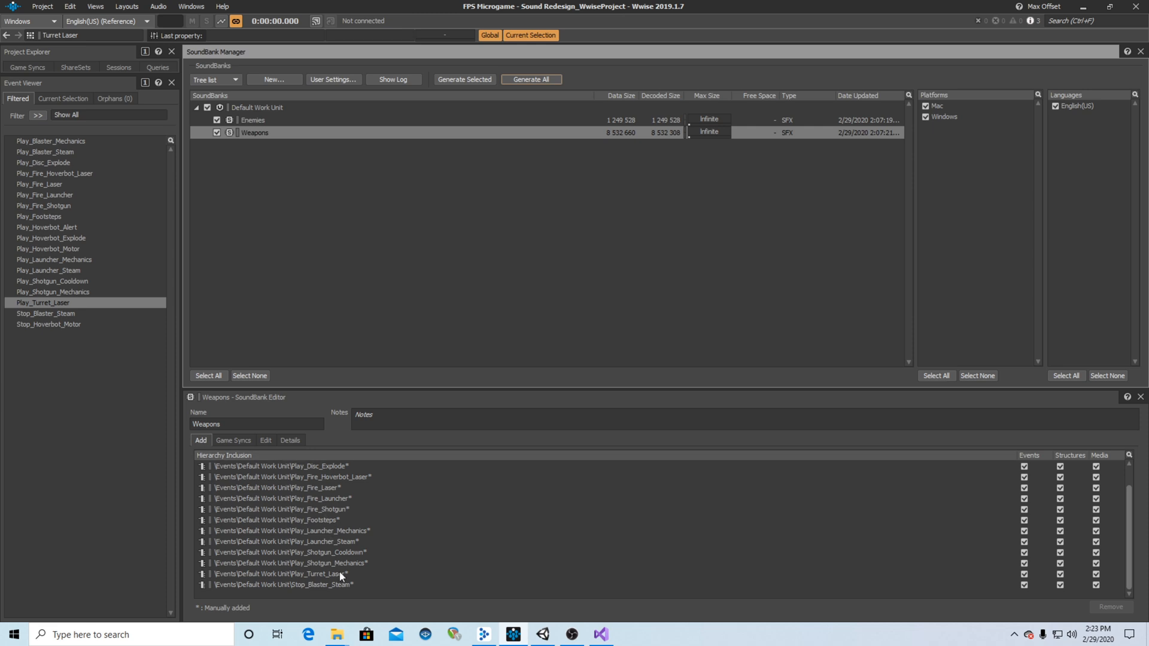
mouse_move(440, 216)
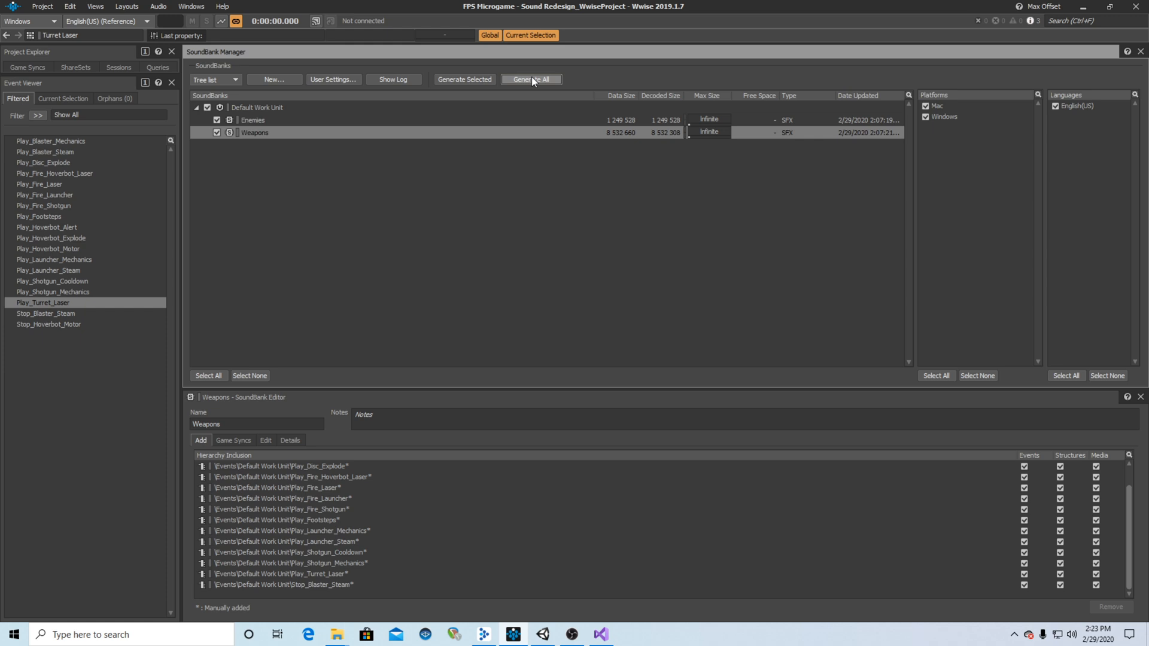
Step: Generate all SoundBanks and dismiss the generation report
left_click(532, 79)
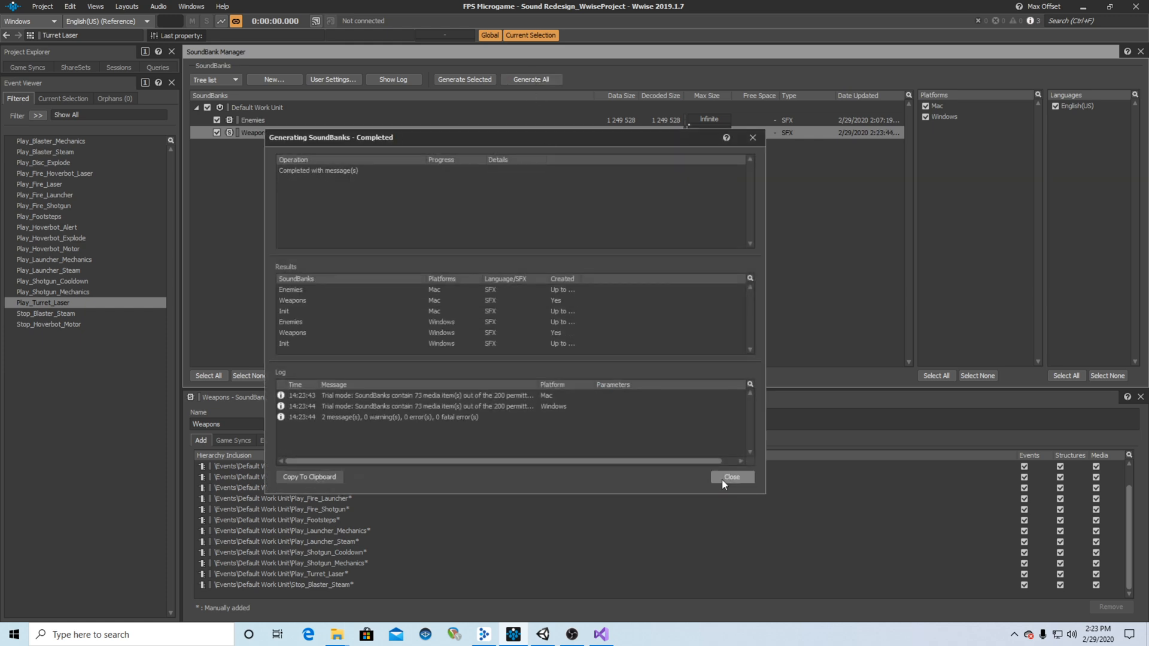
left_click(730, 477)
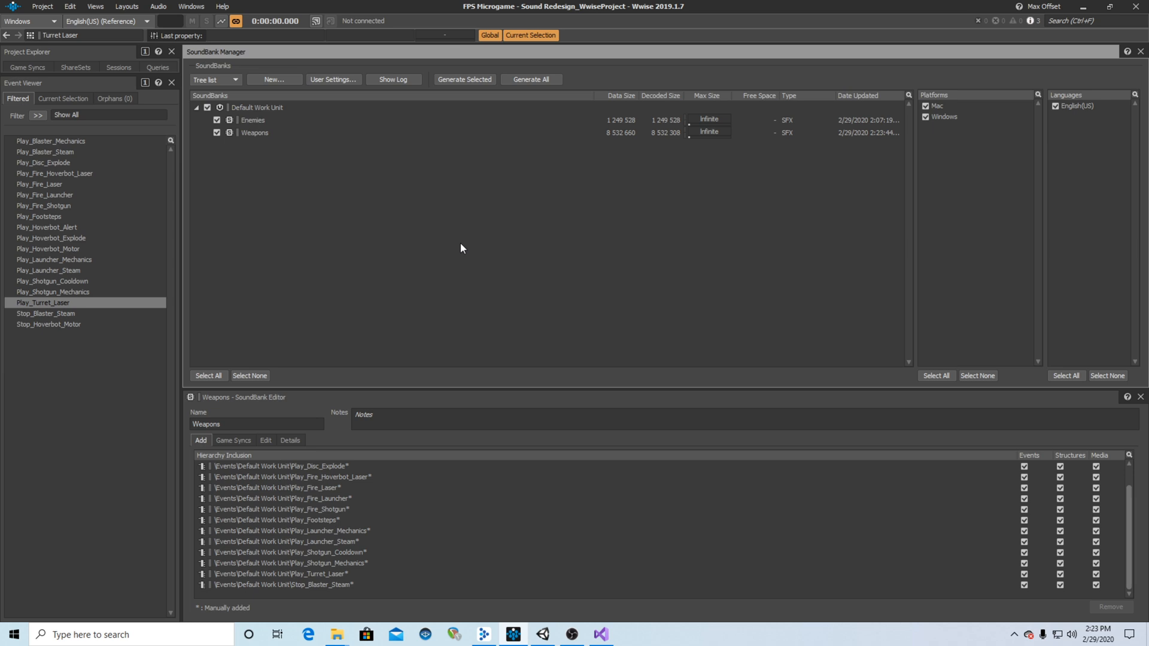
mouse_move(612, 287)
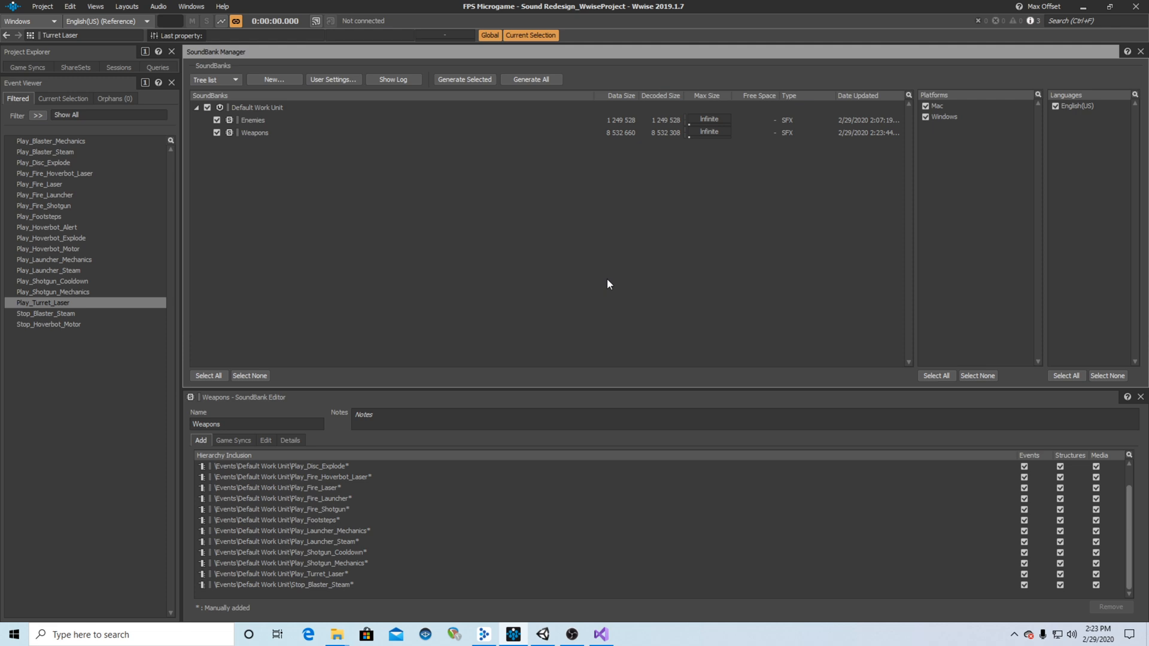
mouse_move(542, 634)
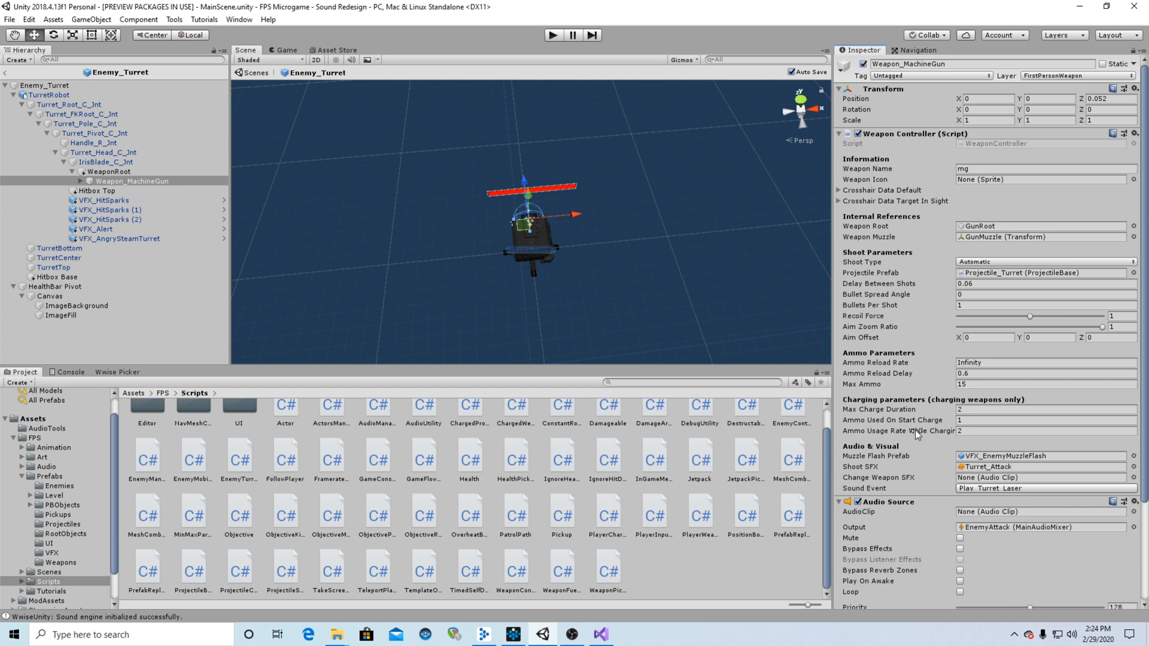
mouse_move(920, 469)
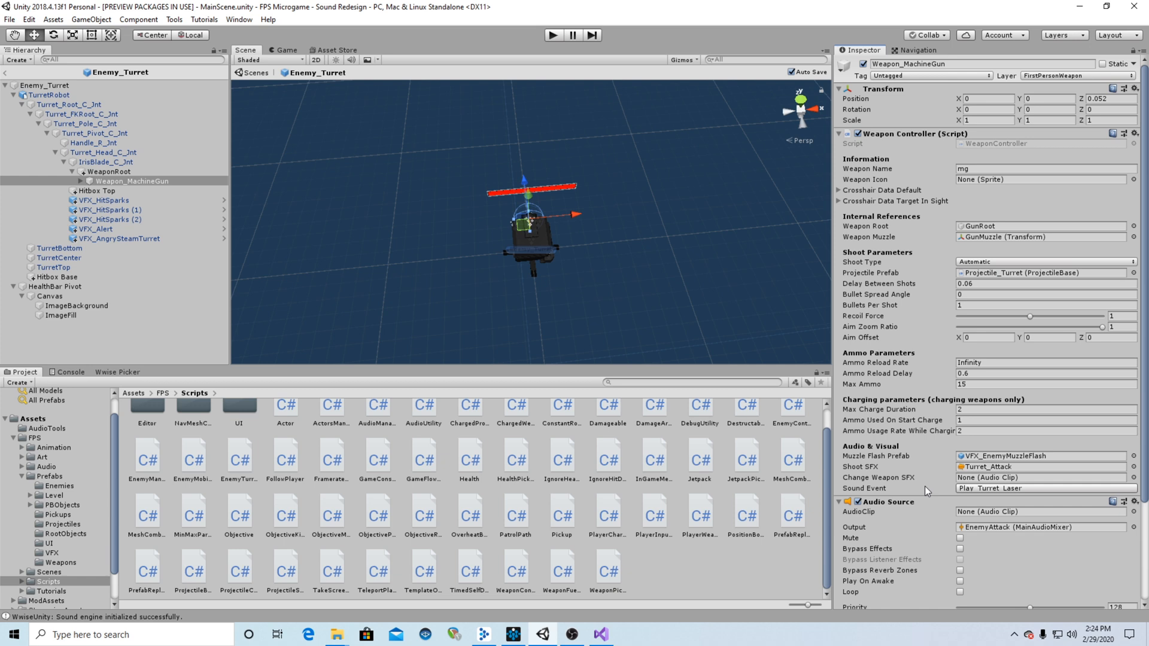
mouse_move(947, 490)
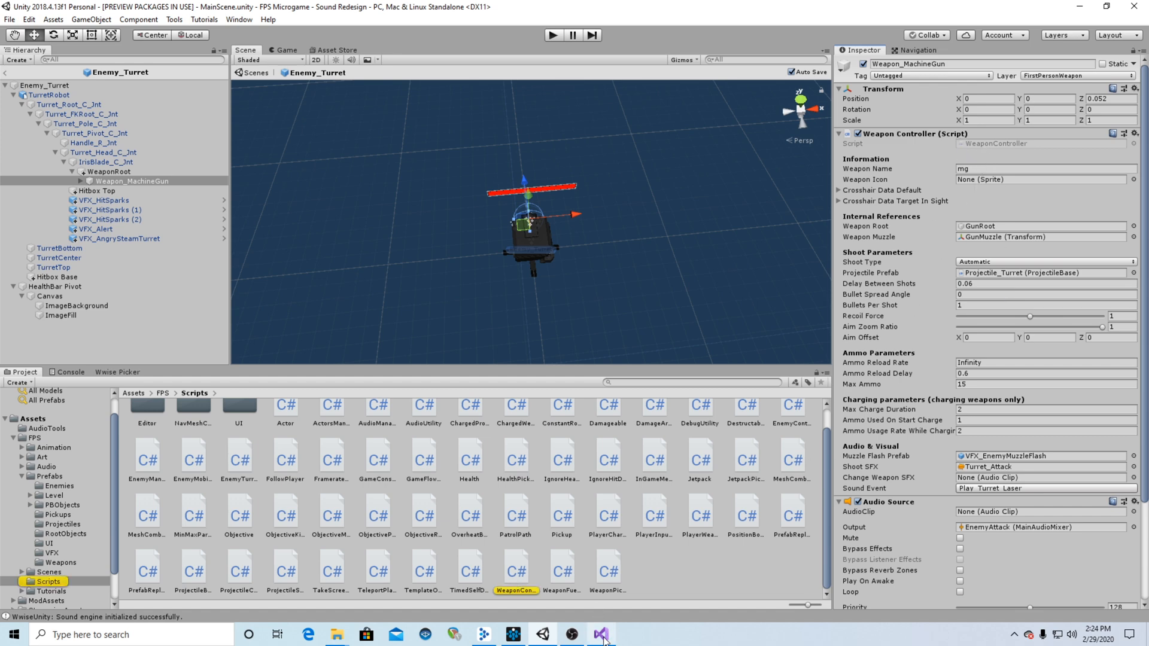
Step: Bring up WeaponController.cs in Visual Studio at the HandleShoot() soundEvent.Post call
left_click(602, 634)
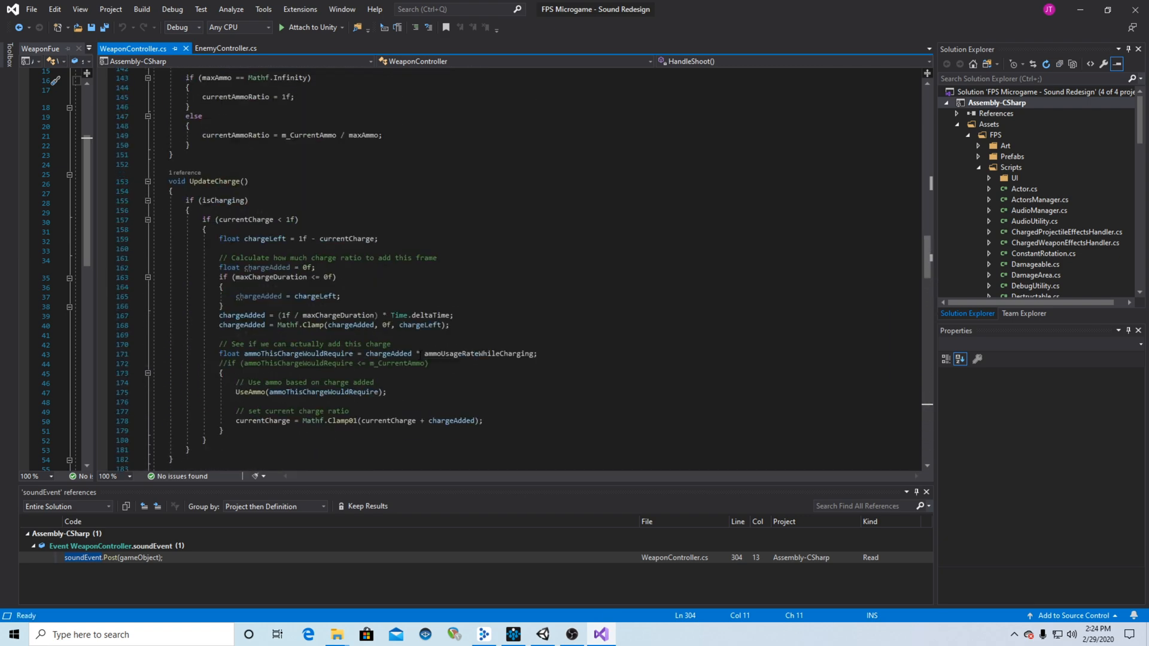
scroll("up", 3)
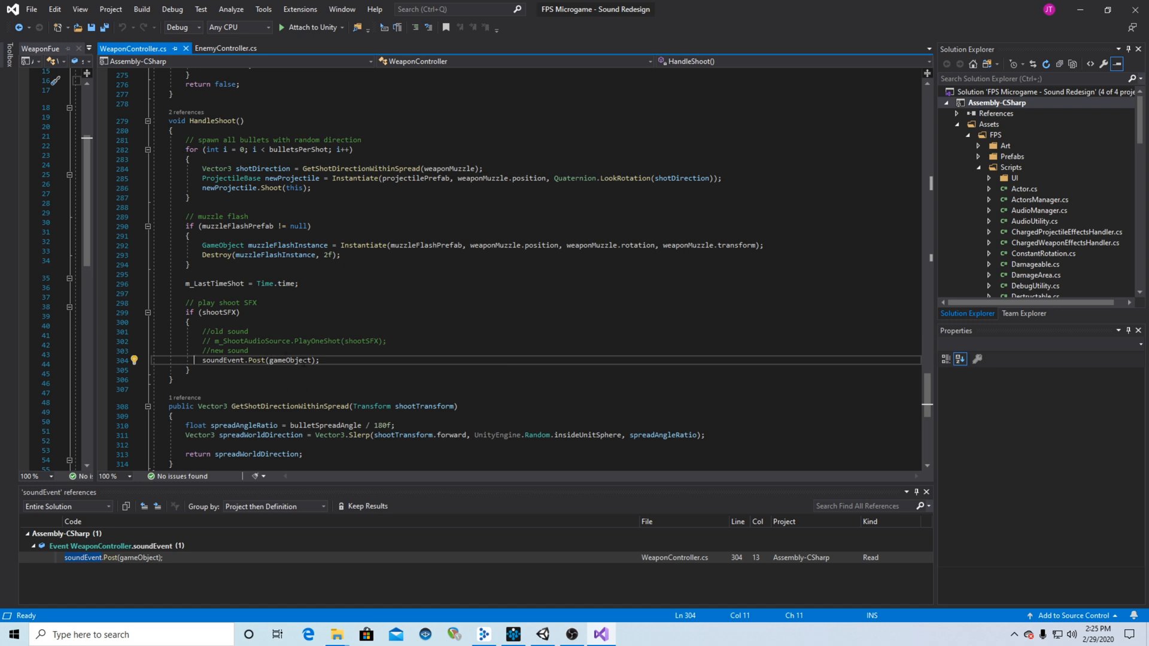
mouse_move(295, 359)
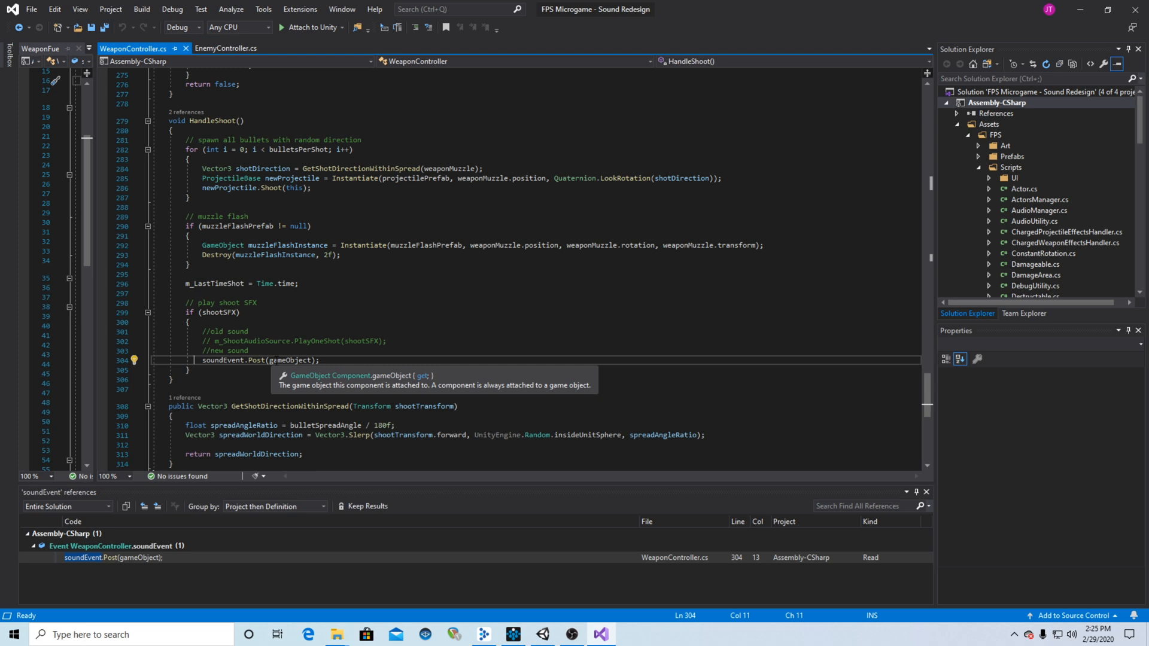
mouse_move(576, 596)
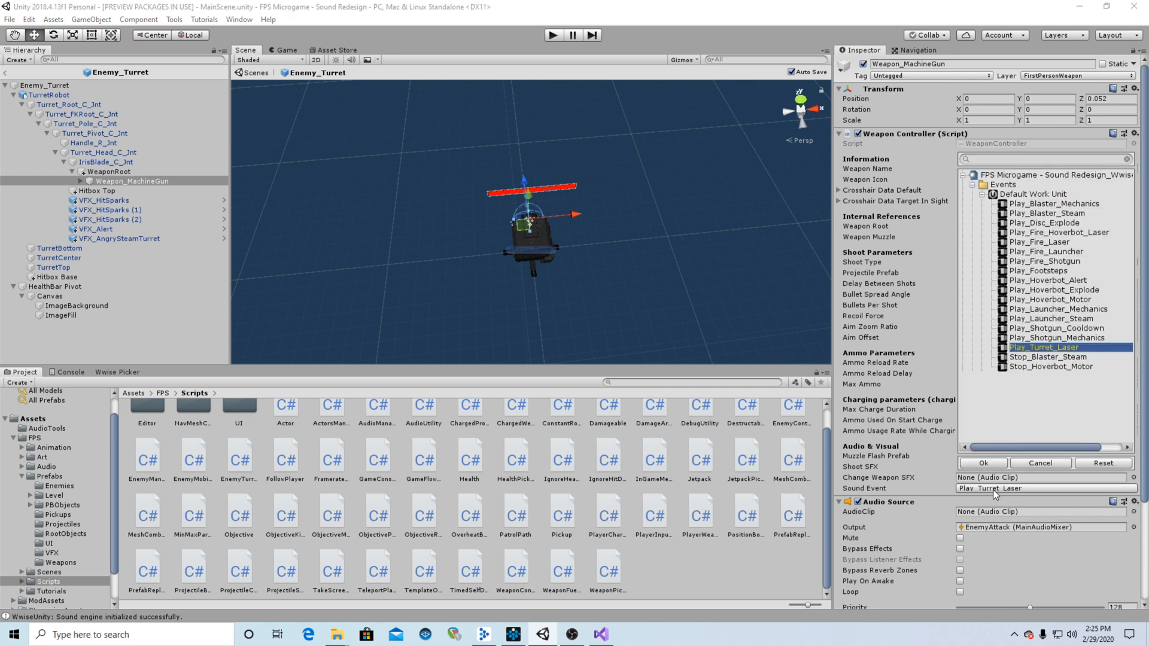
mouse_move(1018, 492)
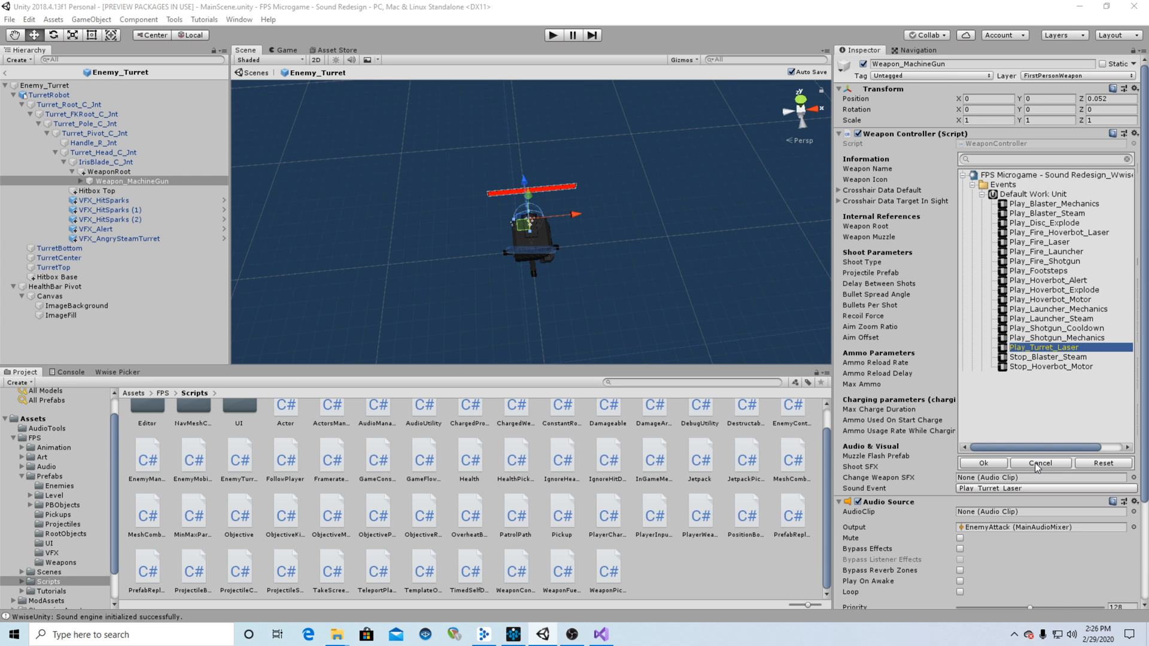
left_click(981, 463)
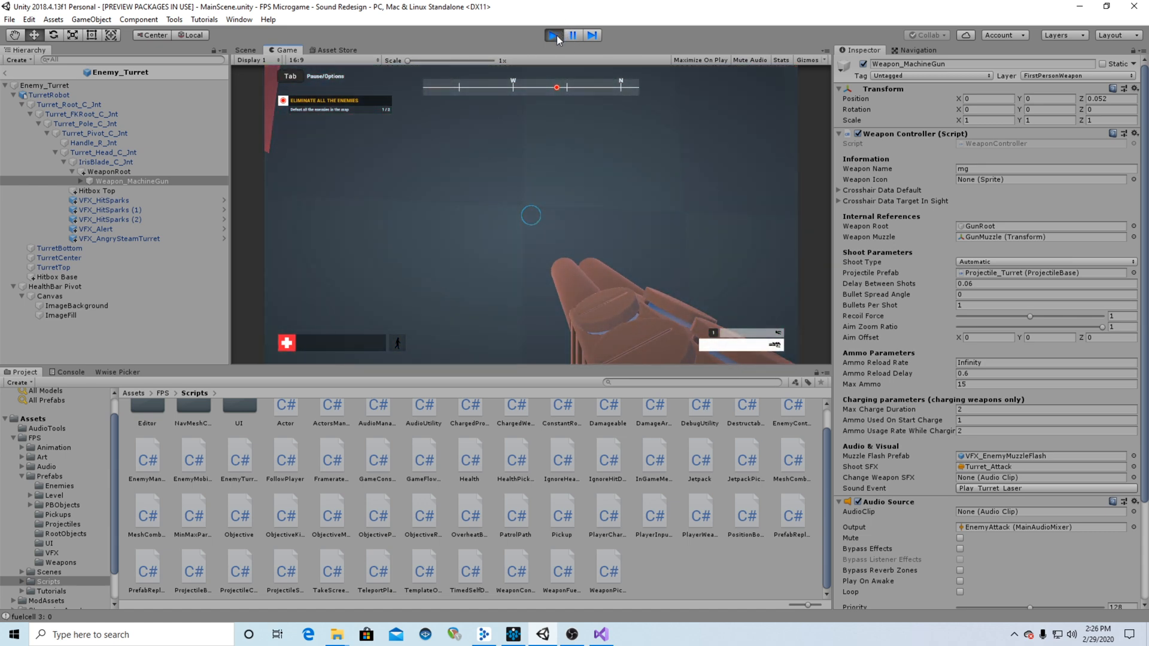
Step: Exit Play mode to return to editing the Enemy_Turret prefab
left_click(554, 34)
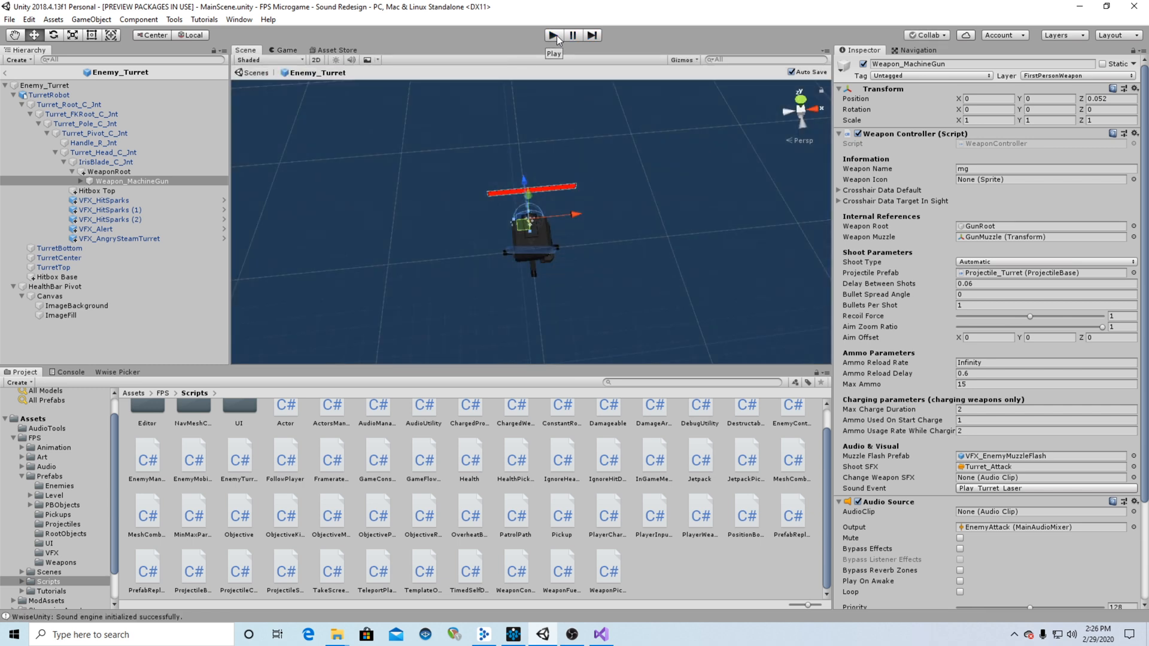
left_click(551, 35)
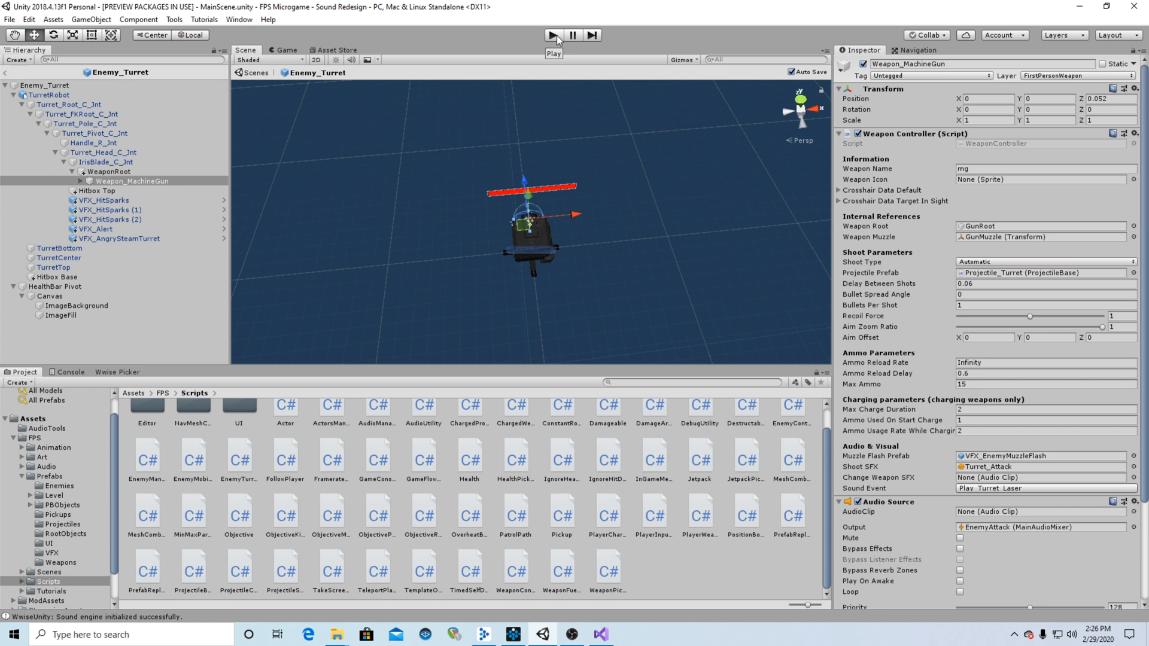